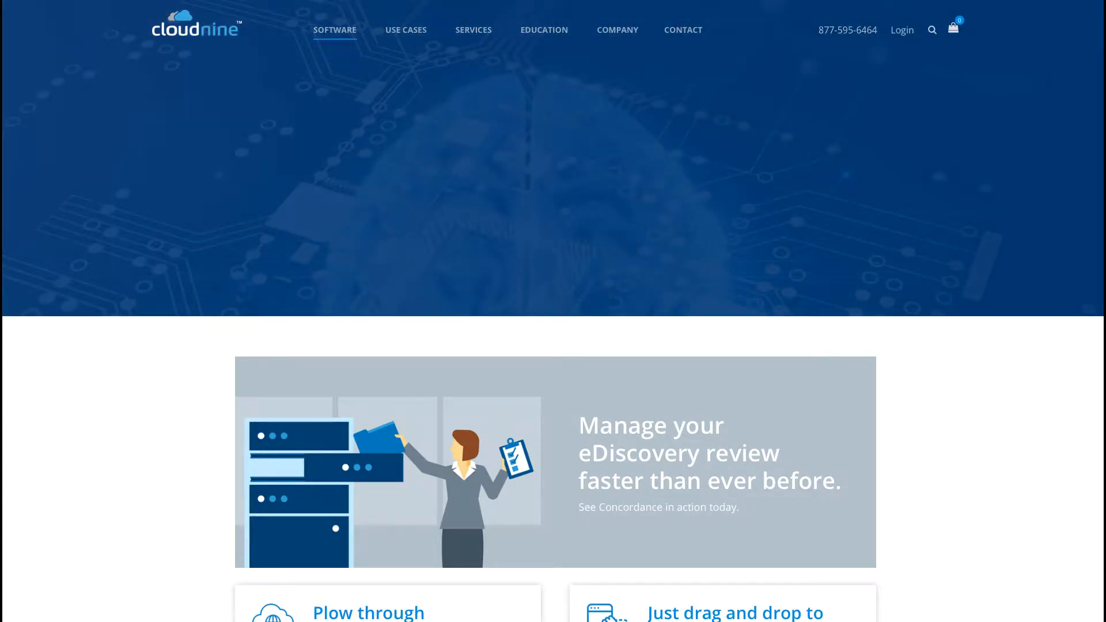
# Scroll through the CloudNine press release about acquiring LexisNexis eDiscovery product lines.
pyautogui.scroll(3)
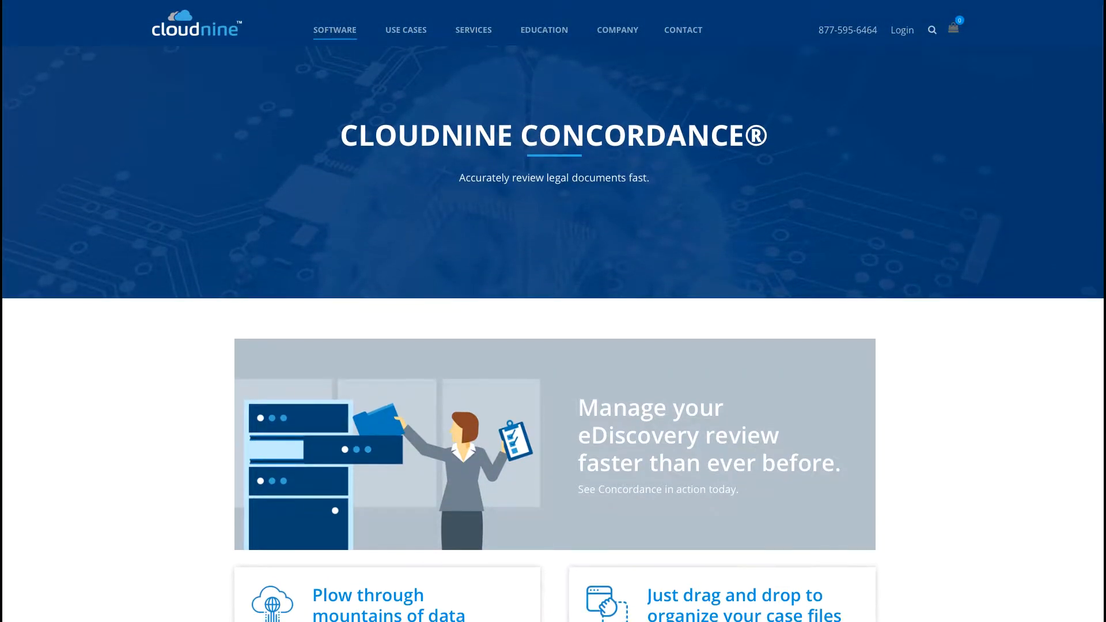
pyautogui.scroll(-3)
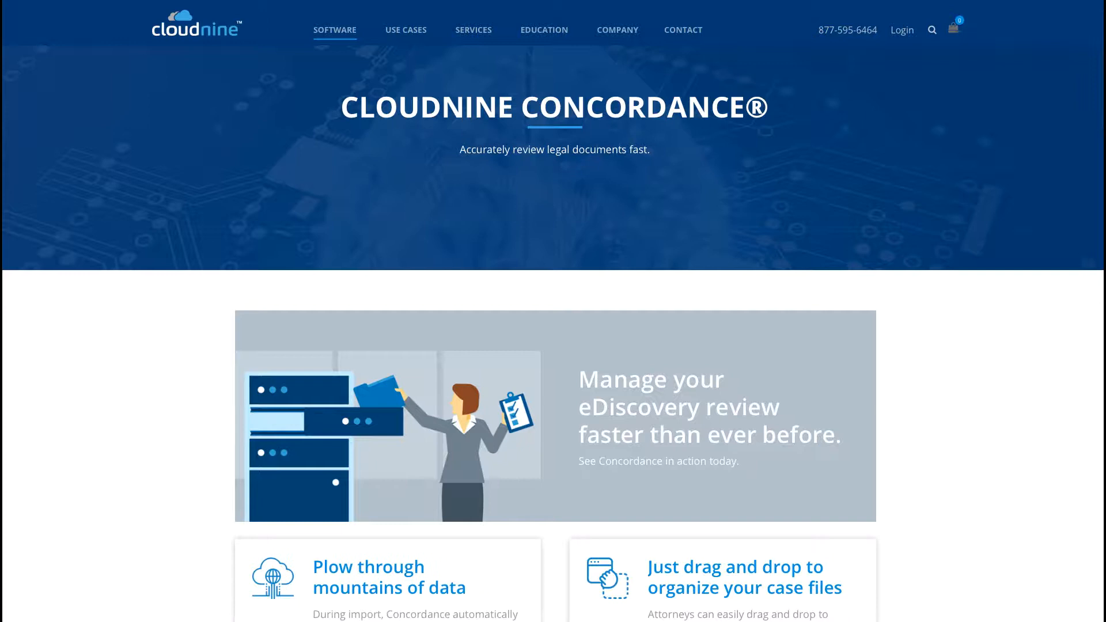
pyautogui.scroll(-3)
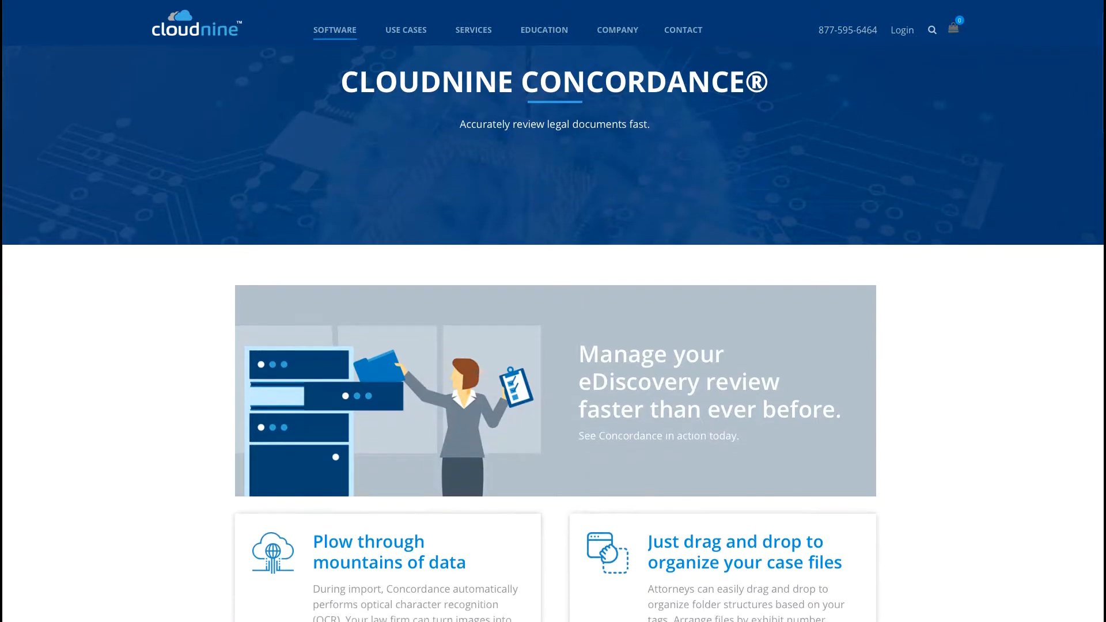
pyautogui.scroll(-3)
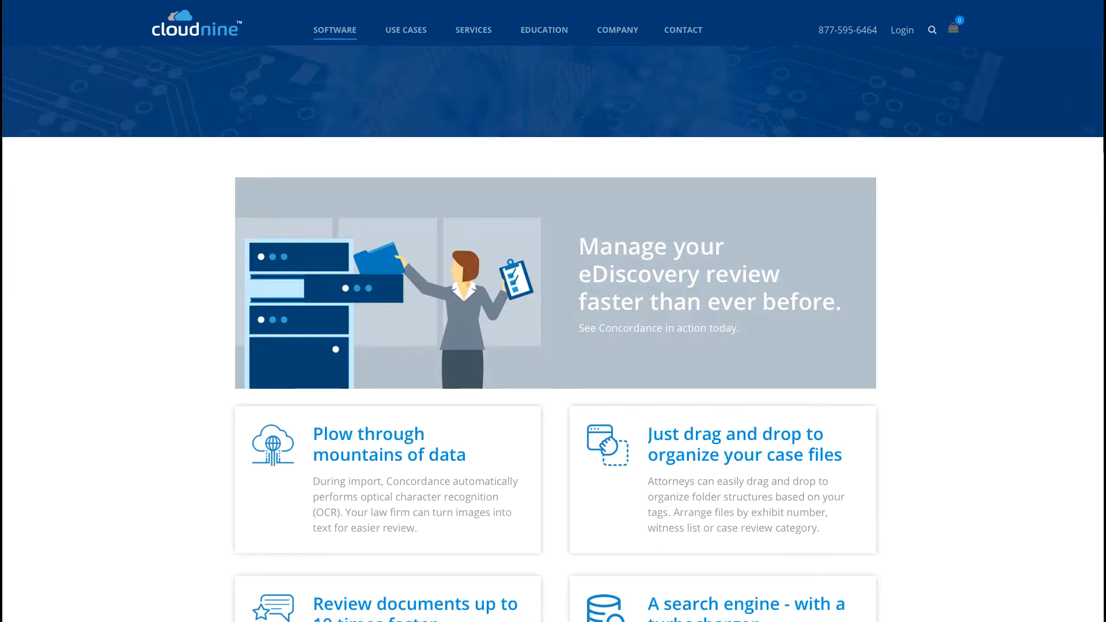
pyautogui.scroll(-3)
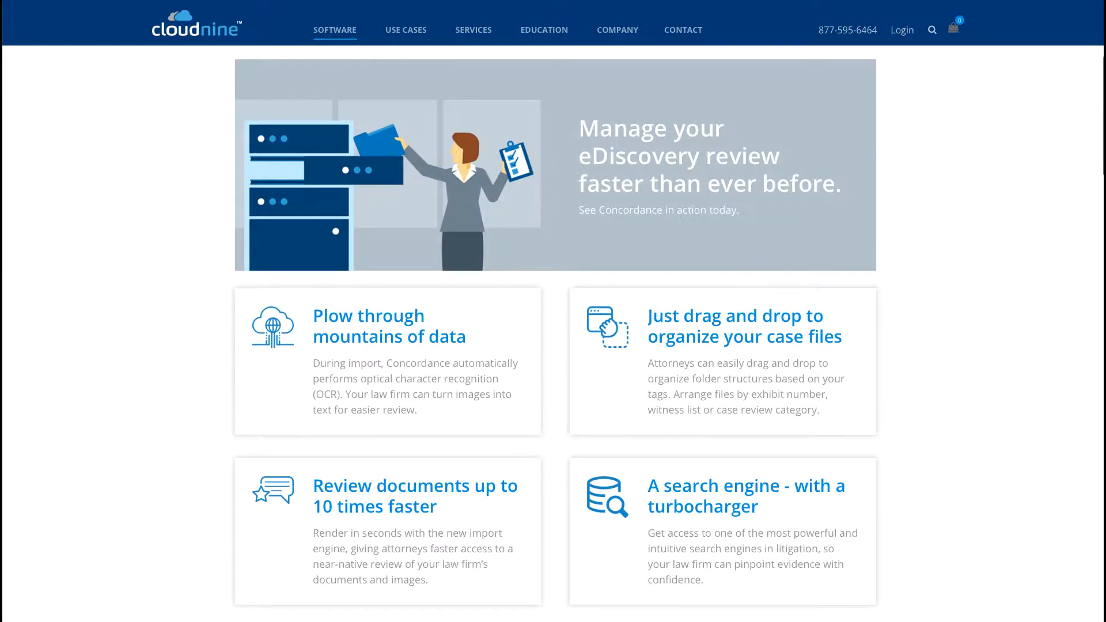
pyautogui.scroll(-3)
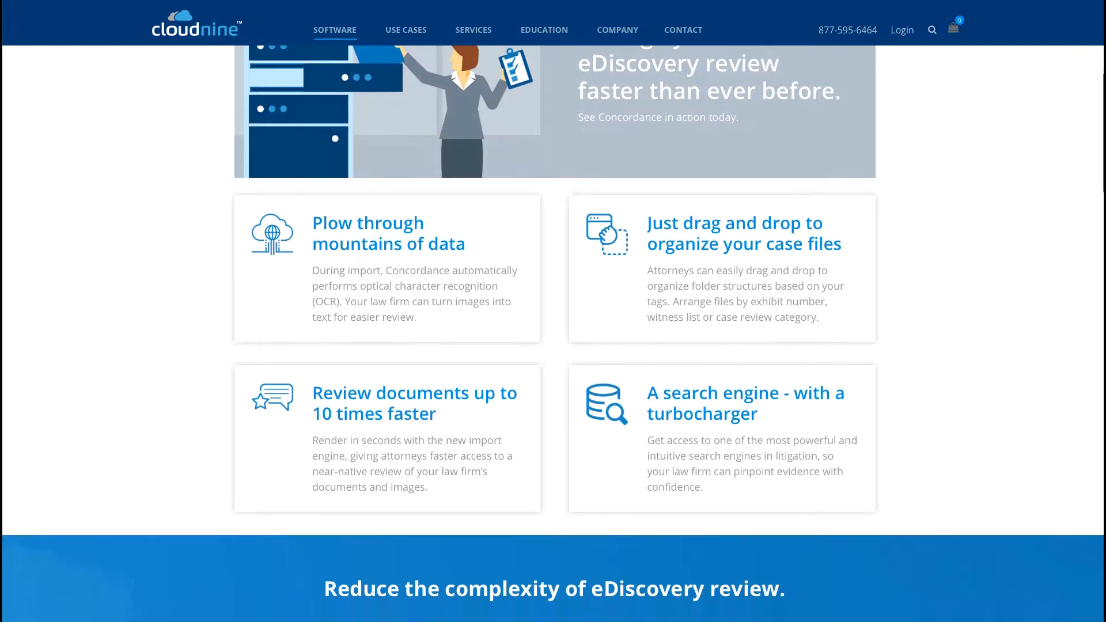
pyautogui.scroll(-3)
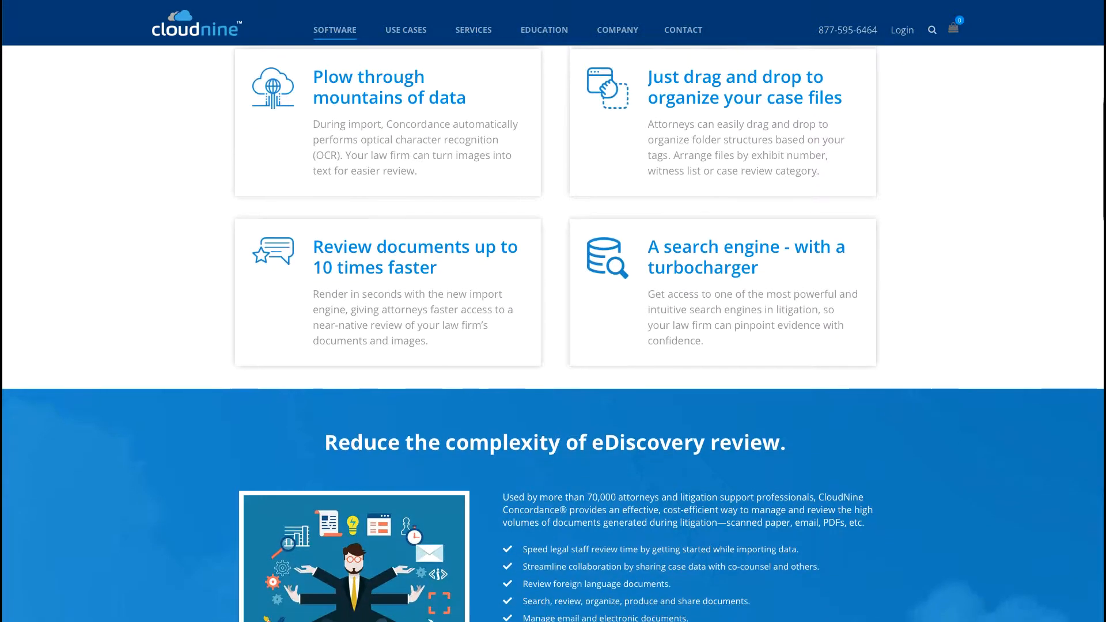
pyautogui.scroll(-3)
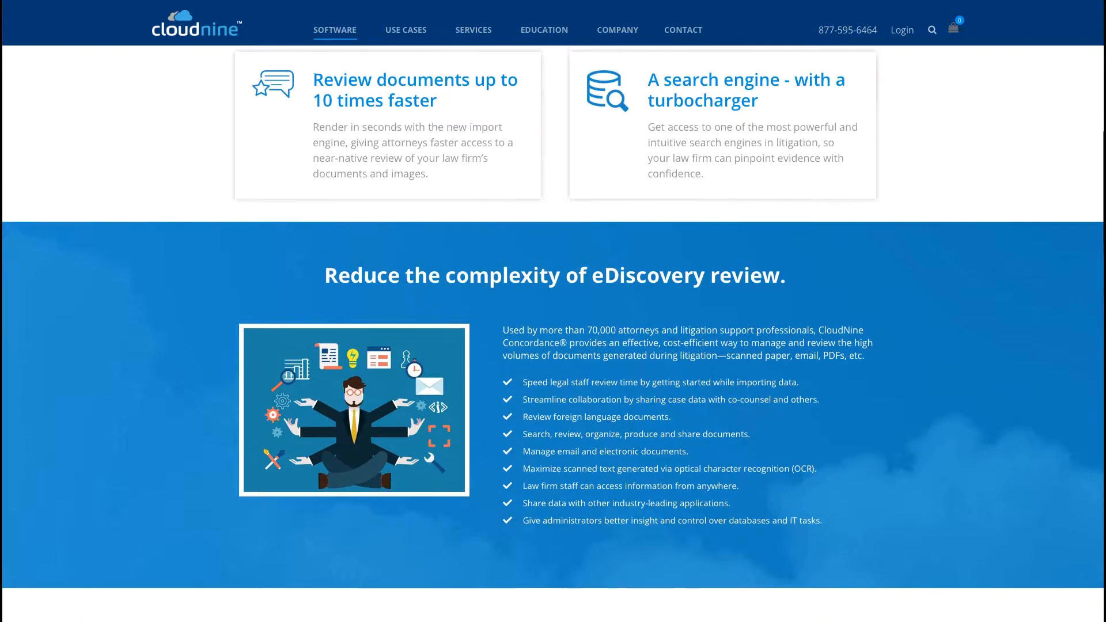
pyautogui.scroll(-3)
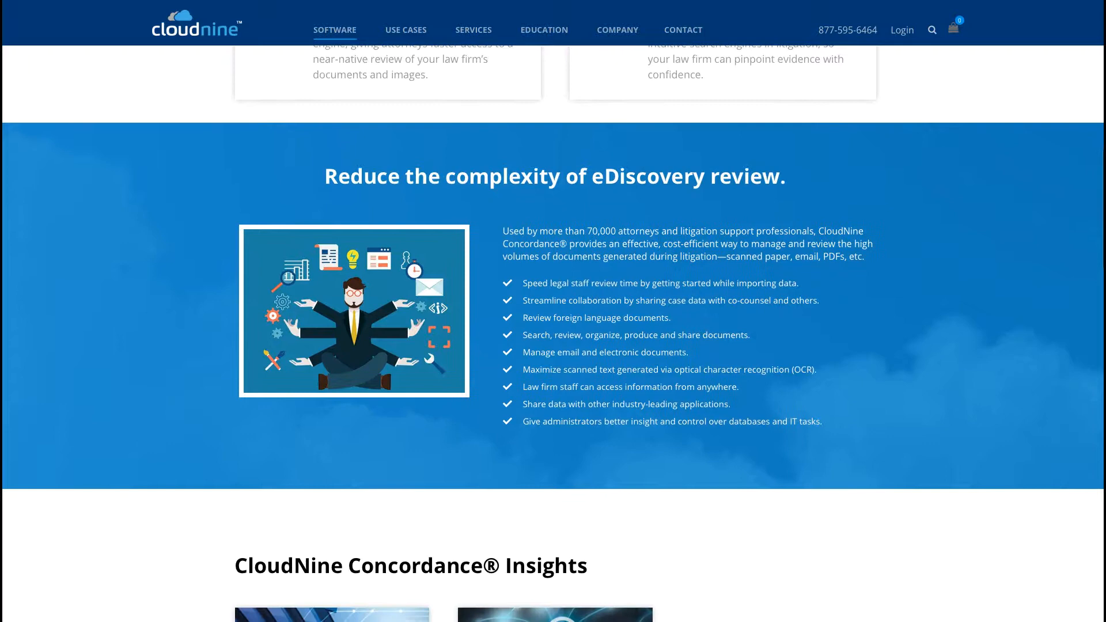
pyautogui.scroll(-3)
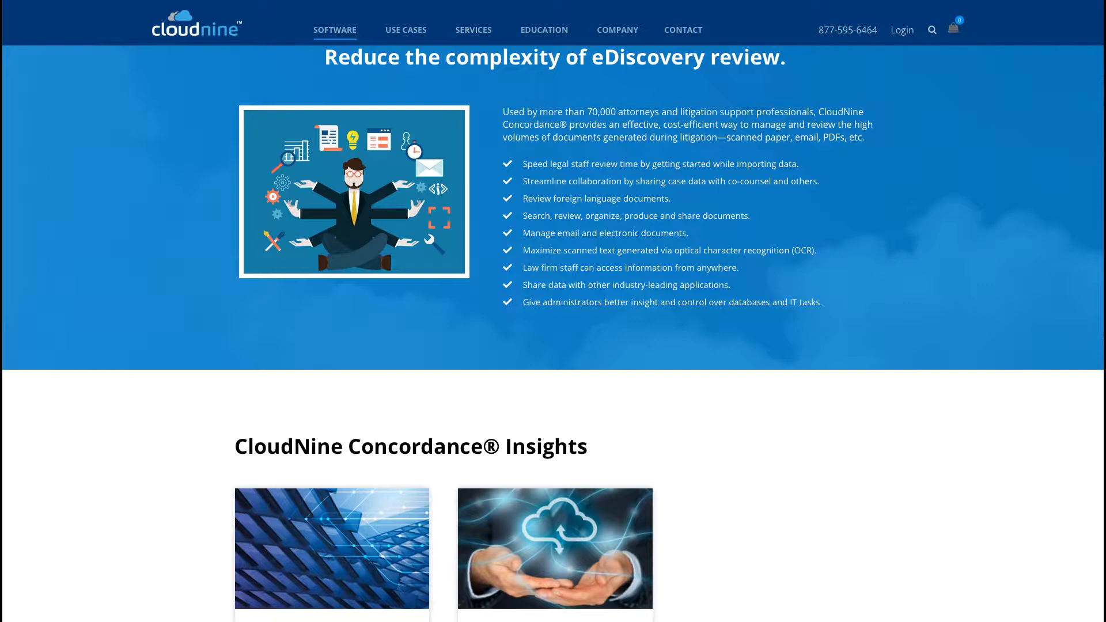
pyautogui.scroll(-3)
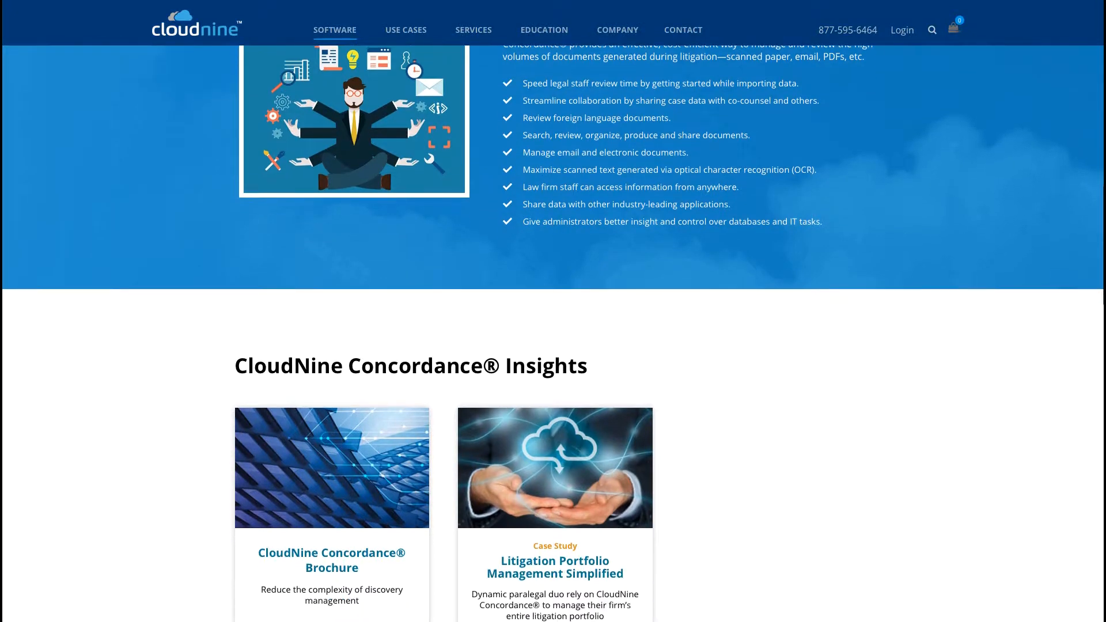
pyautogui.scroll(3)
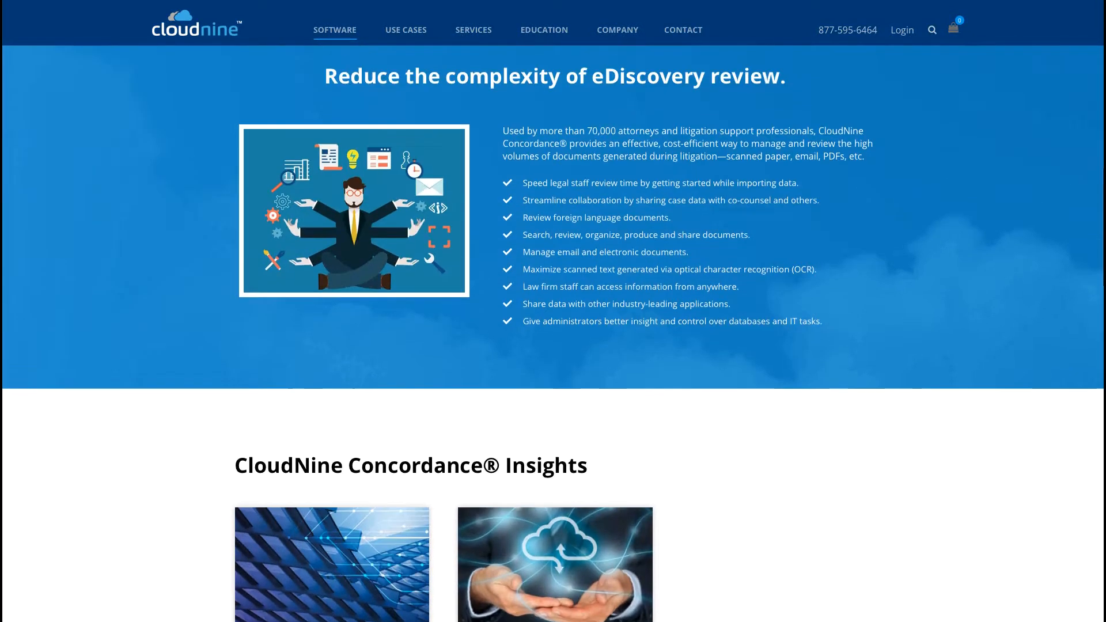
pyautogui.scroll(3)
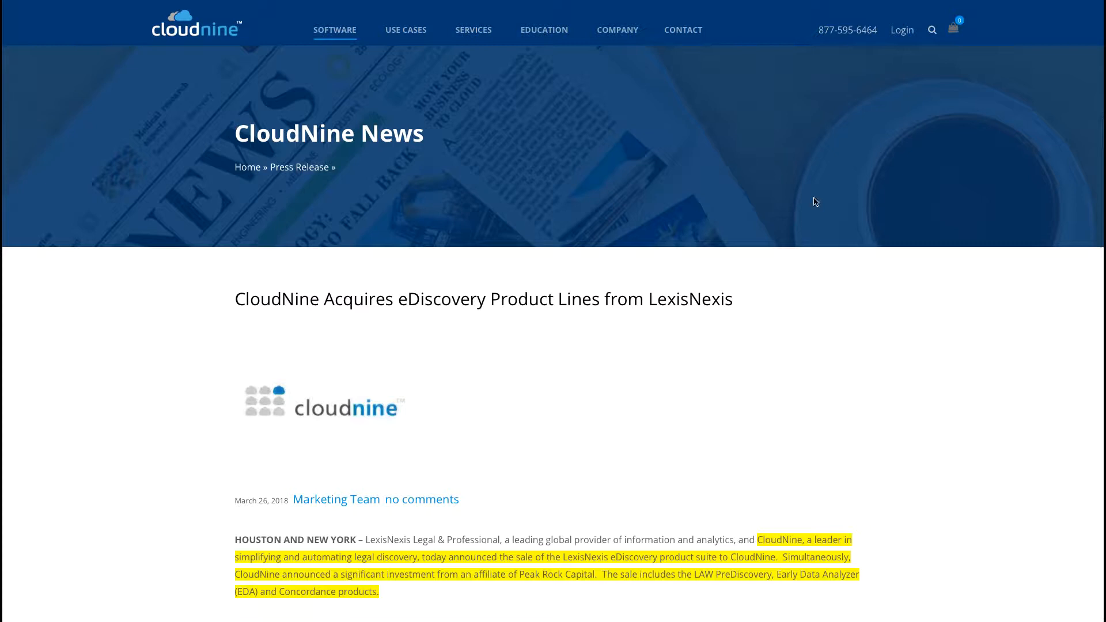
pyautogui.scroll(-3)
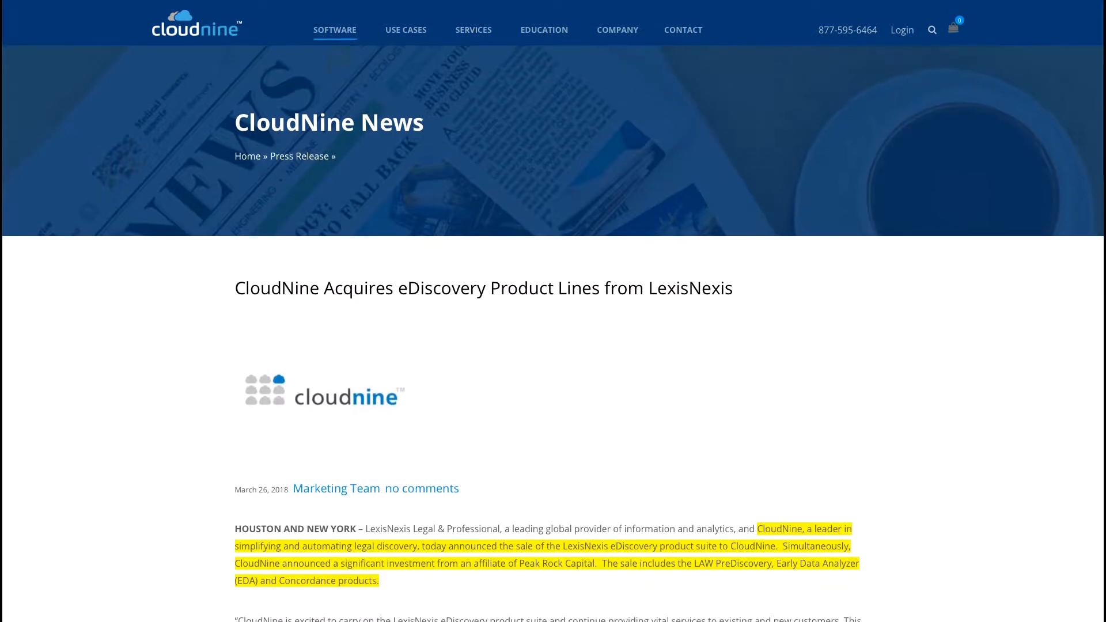
pyautogui.scroll(-3)
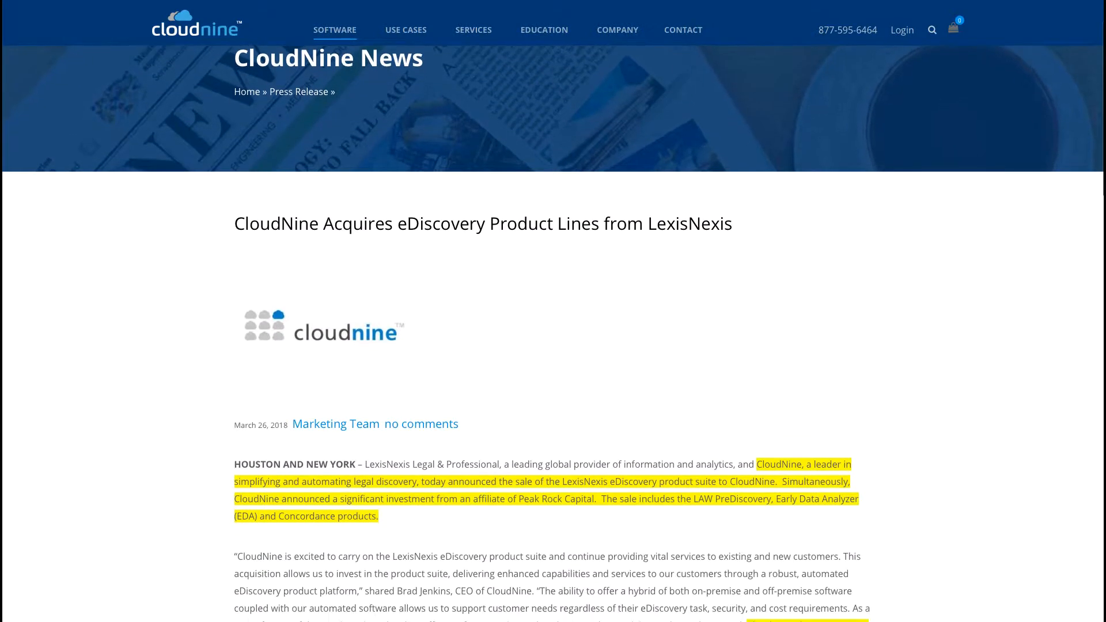
pyautogui.scroll(-3)
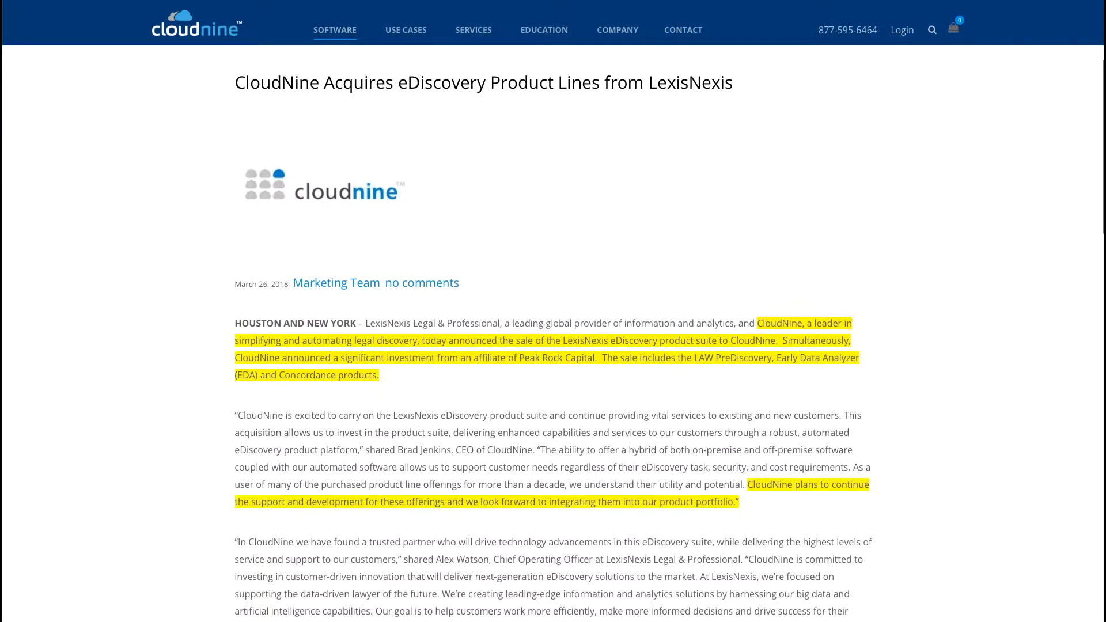
pyautogui.scroll(-3)
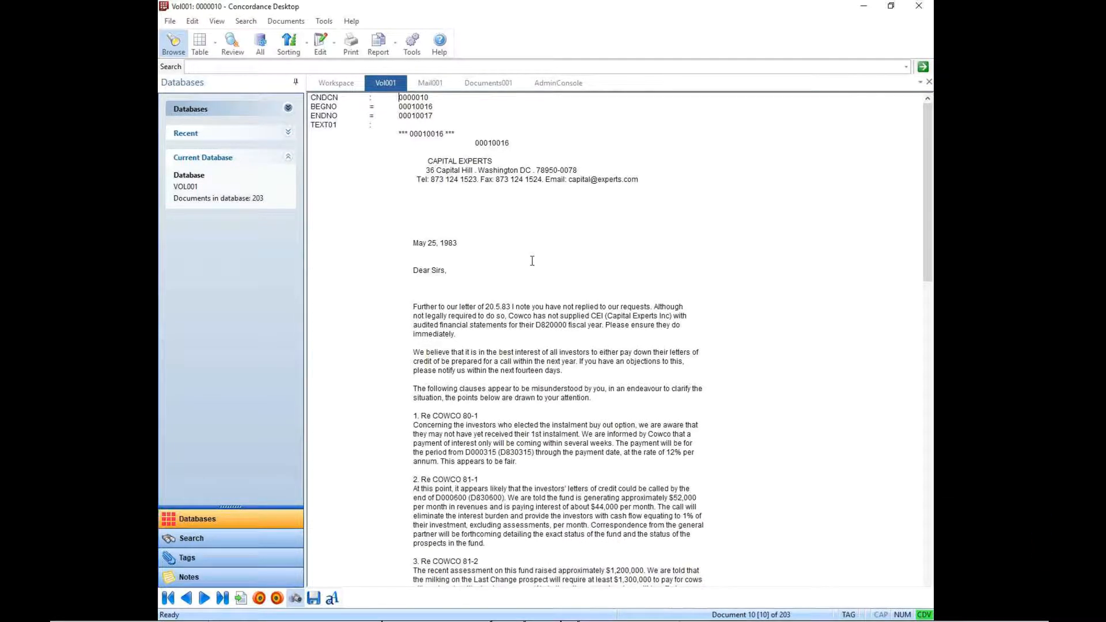
pyautogui.moveTo(371, 135)
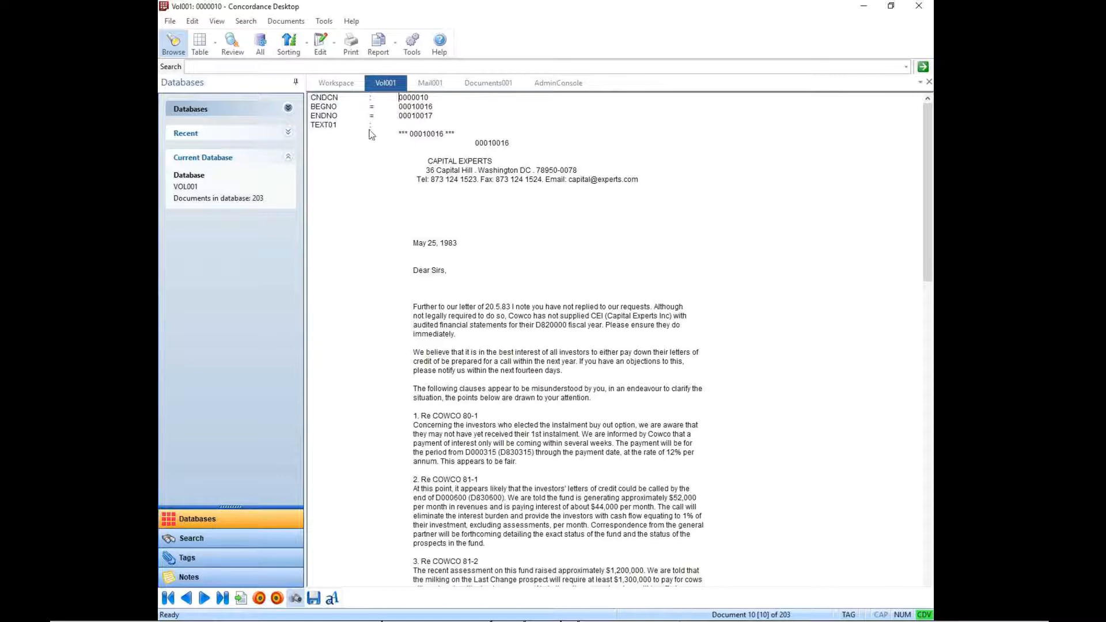
# Turn on Show Empty Fields so document 10 lists empty TITLE, AUTHOR and KEYWORDS.
pyautogui.click(323, 21)
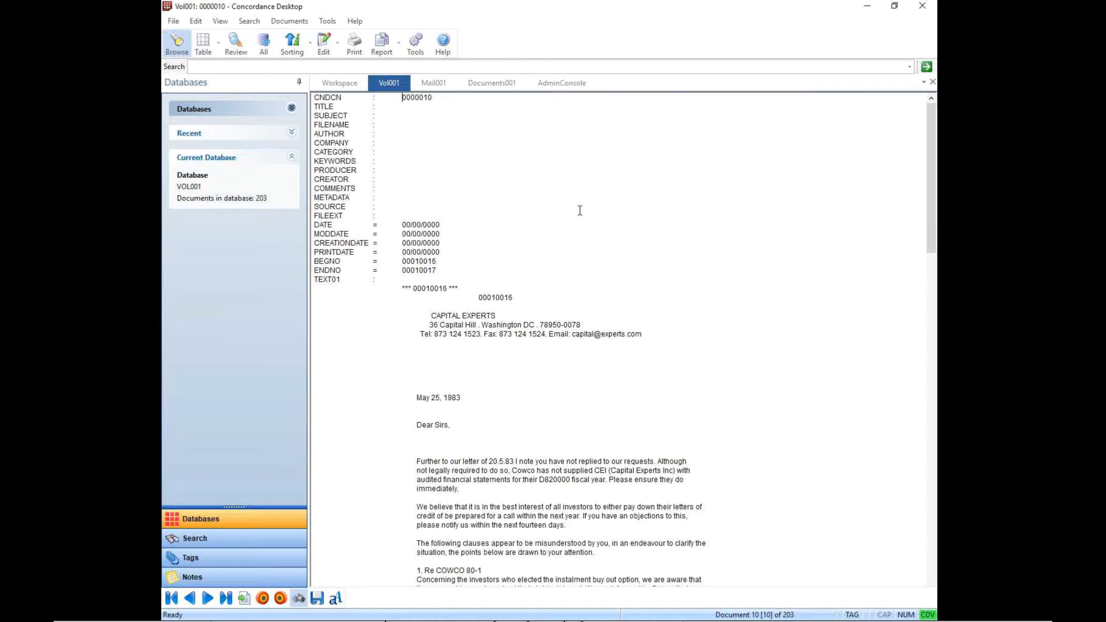
pyautogui.moveTo(552, 206)
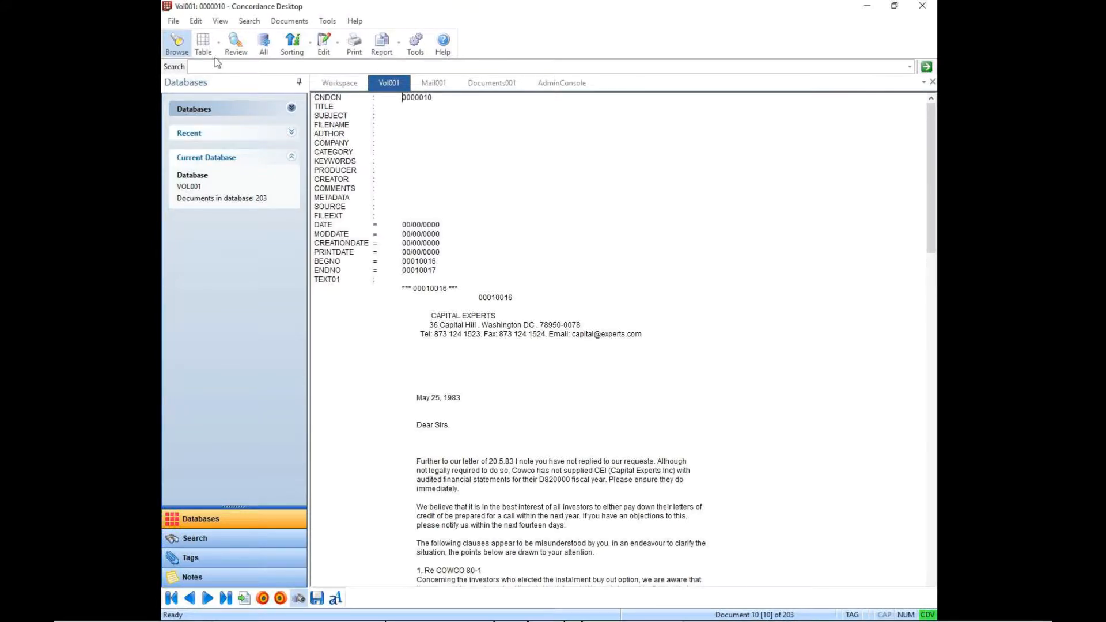
# List VOL001 as a table sorted by DOCDATE, then bring up actions for document 0000009.
pyautogui.click(203, 42)
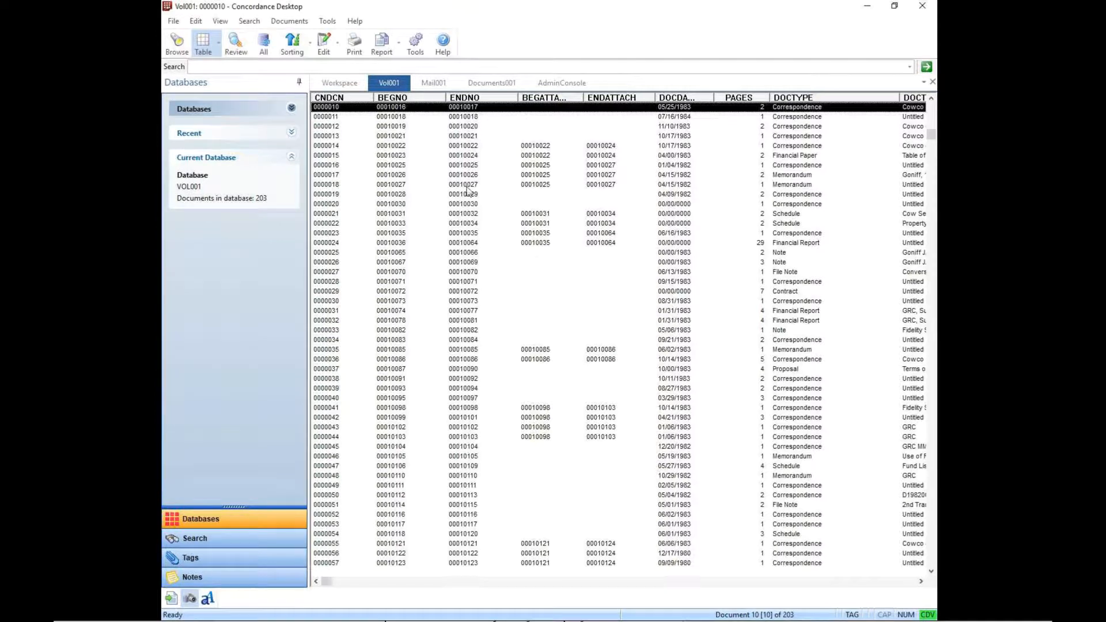
pyautogui.moveTo(547, 99)
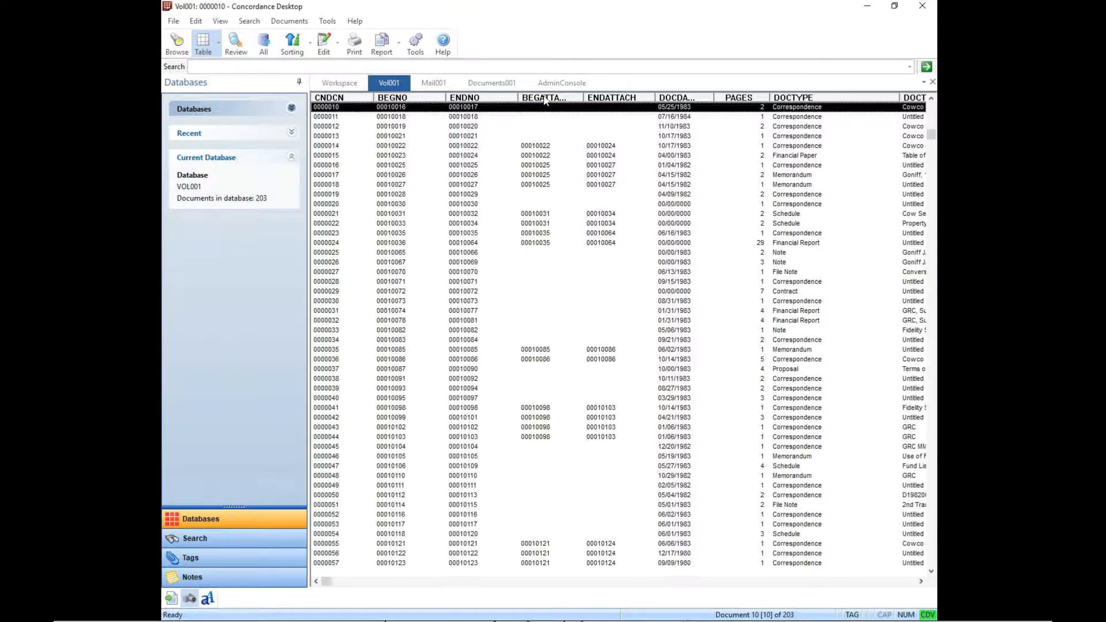
pyautogui.click(677, 97)
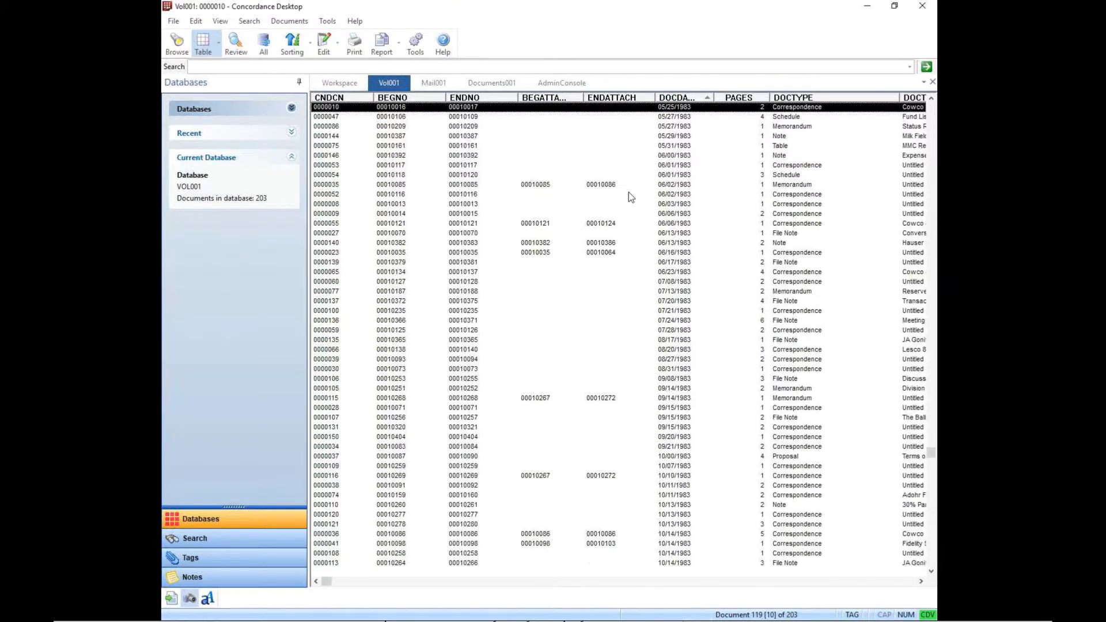
pyautogui.moveTo(463, 238)
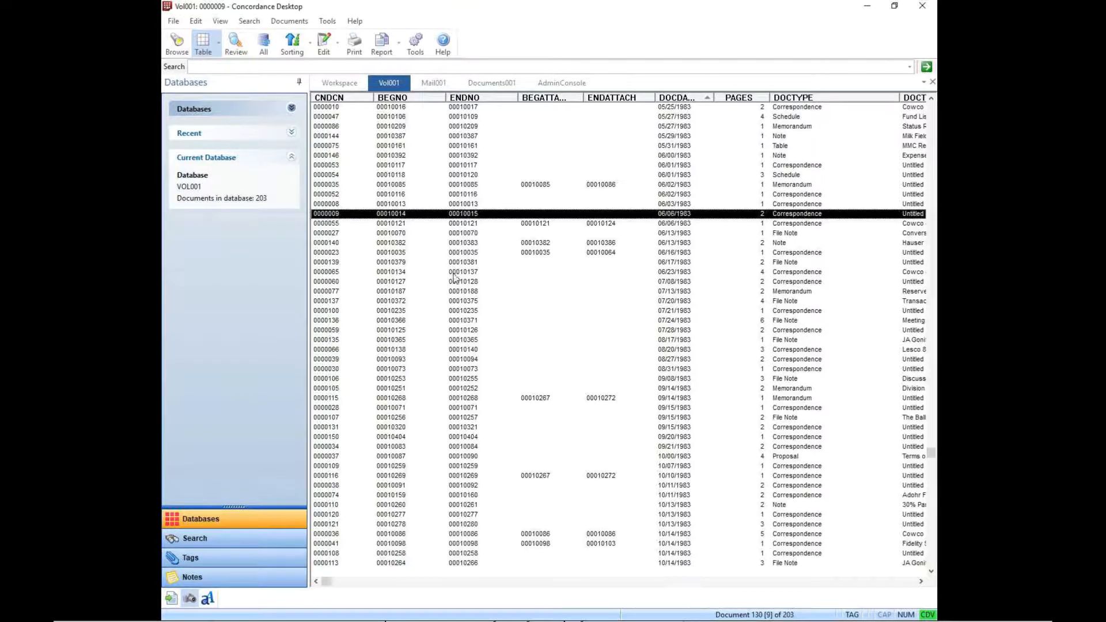
pyautogui.rightClick(457, 281)
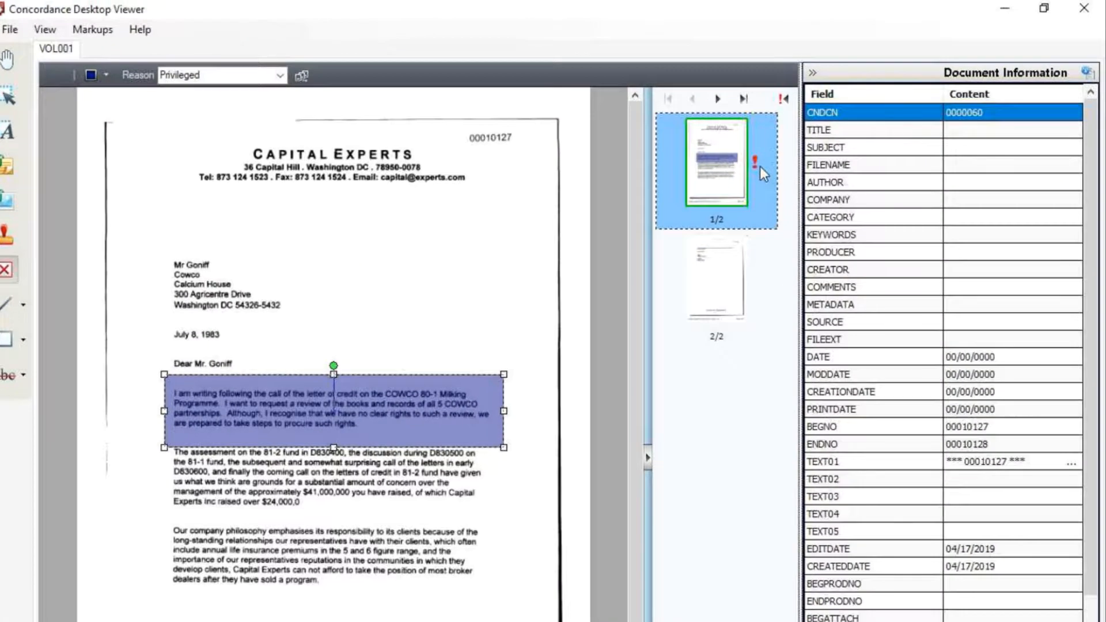
pyautogui.moveTo(725, 447)
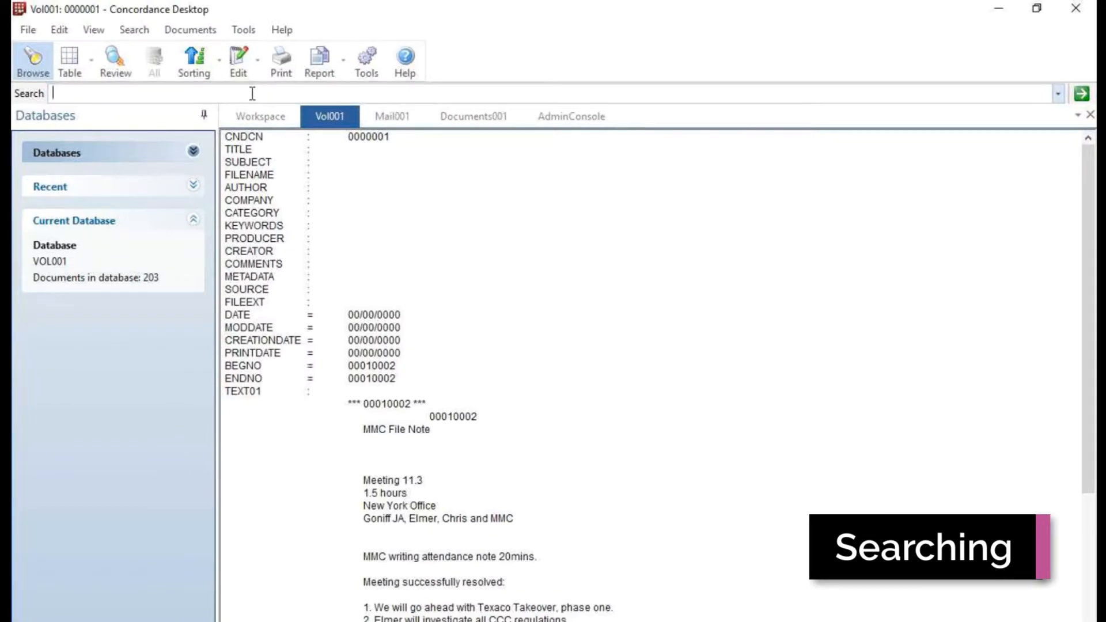
# Search for 'Dairy', returning four documents, and show the search options pane.
pyautogui.write('Dairy')
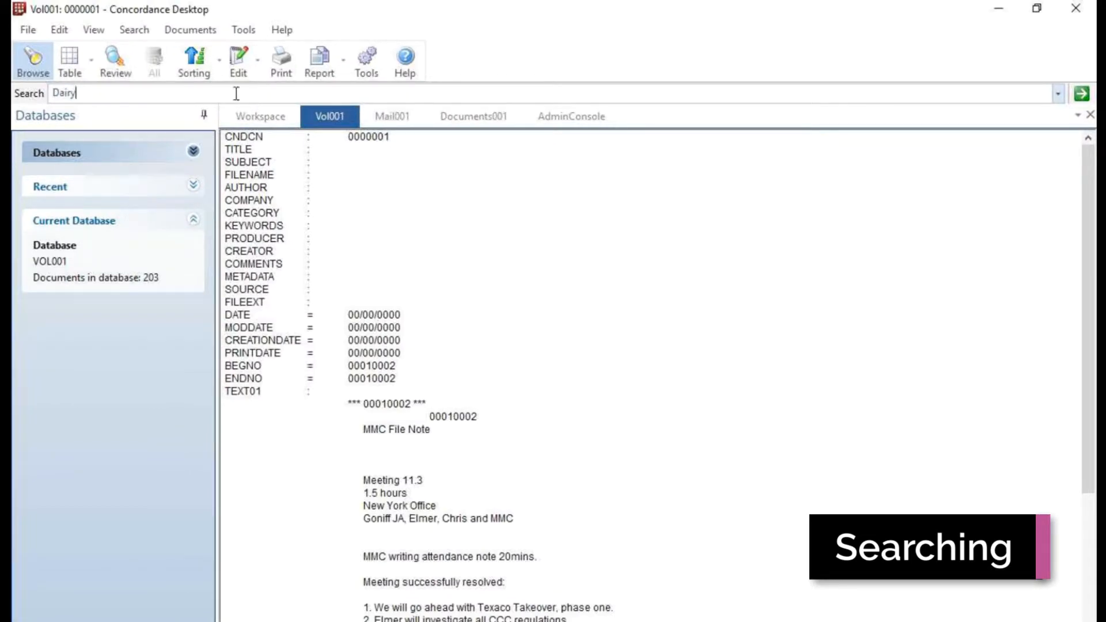
pyautogui.click(1084, 87)
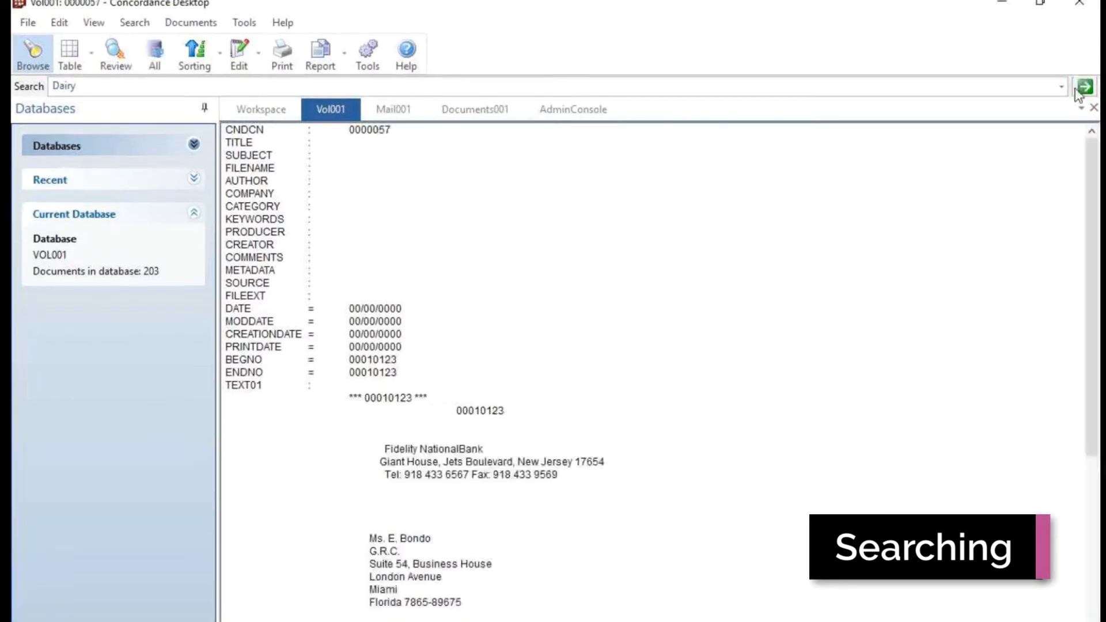
pyautogui.click(1083, 86)
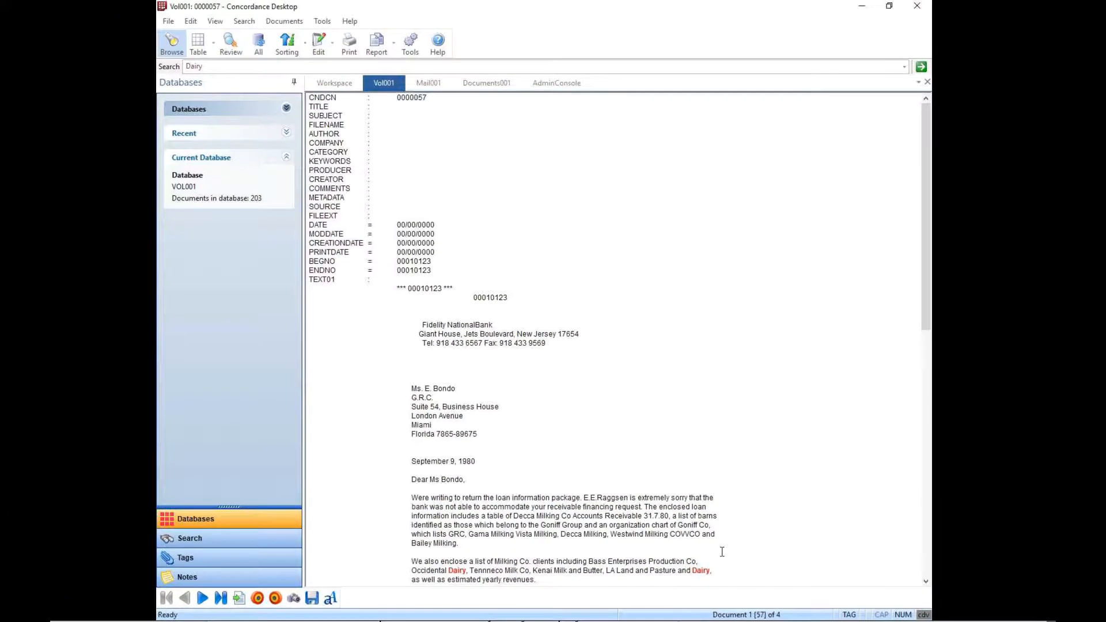
pyautogui.moveTo(189, 538)
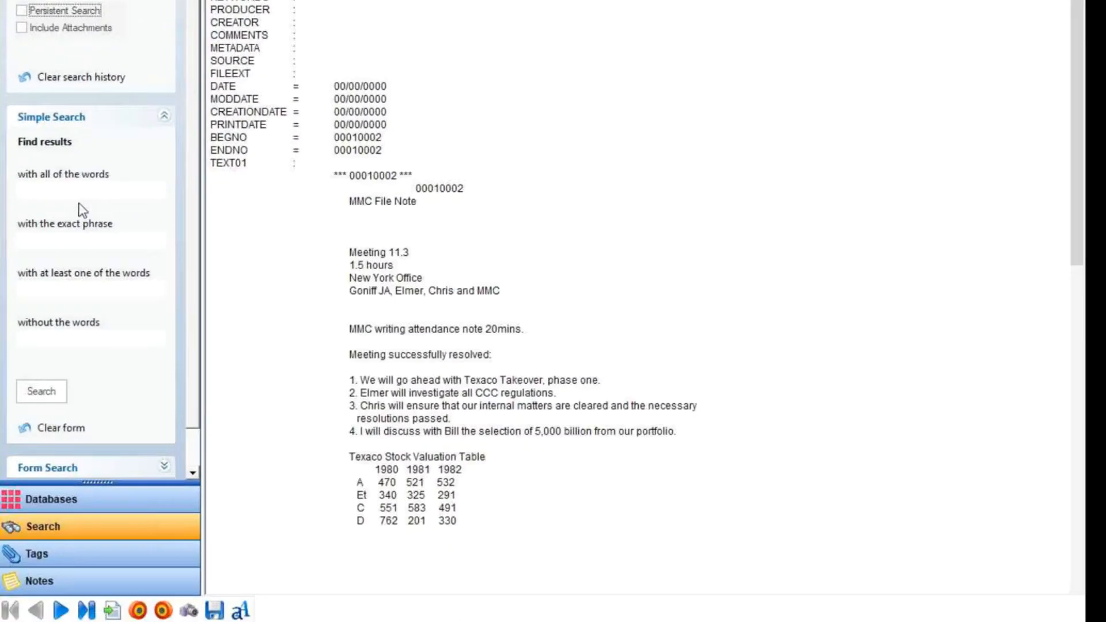
# Enter 'c' in the 'with all of the words' search field.
pyautogui.click(70, 190)
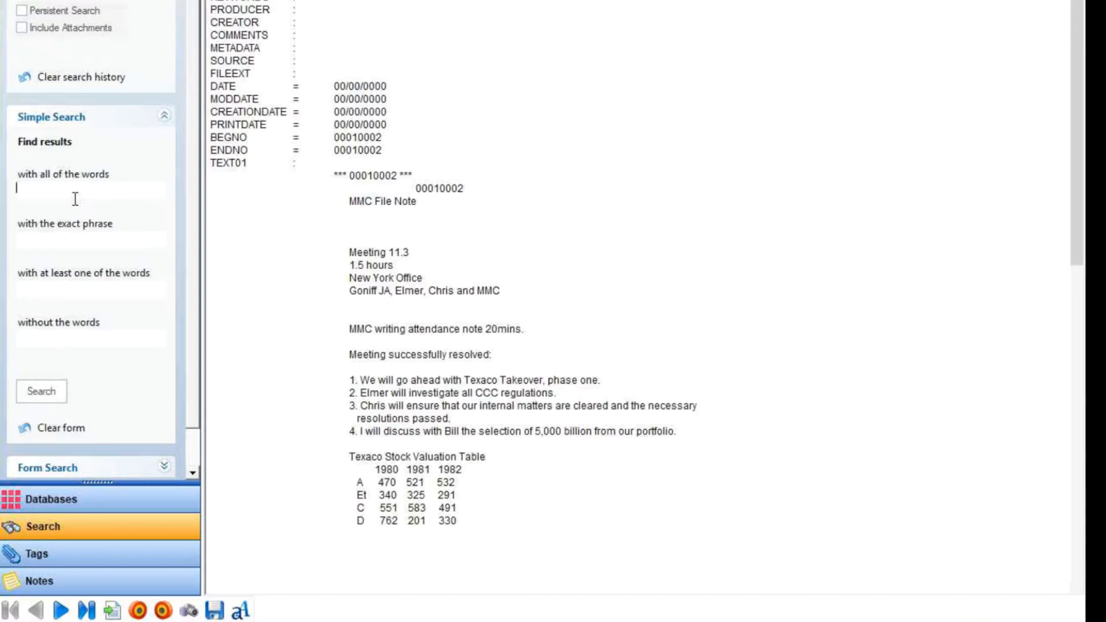
pyautogui.write('c')
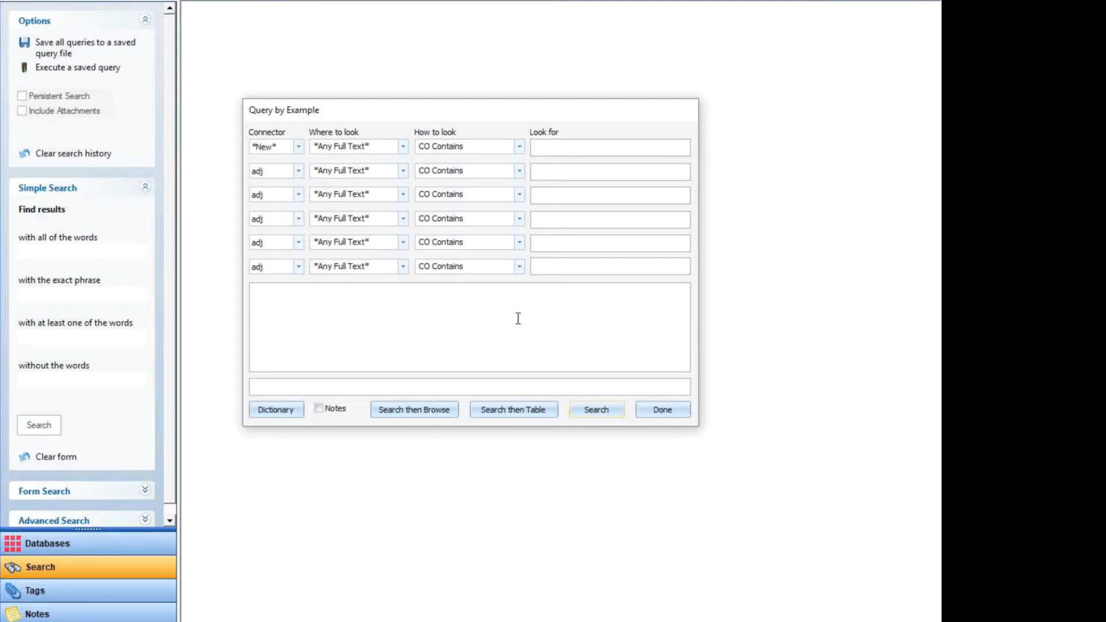
# Expand the Advanced Search options and show the Tags list for all 203 documents.
pyautogui.click(609, 147)
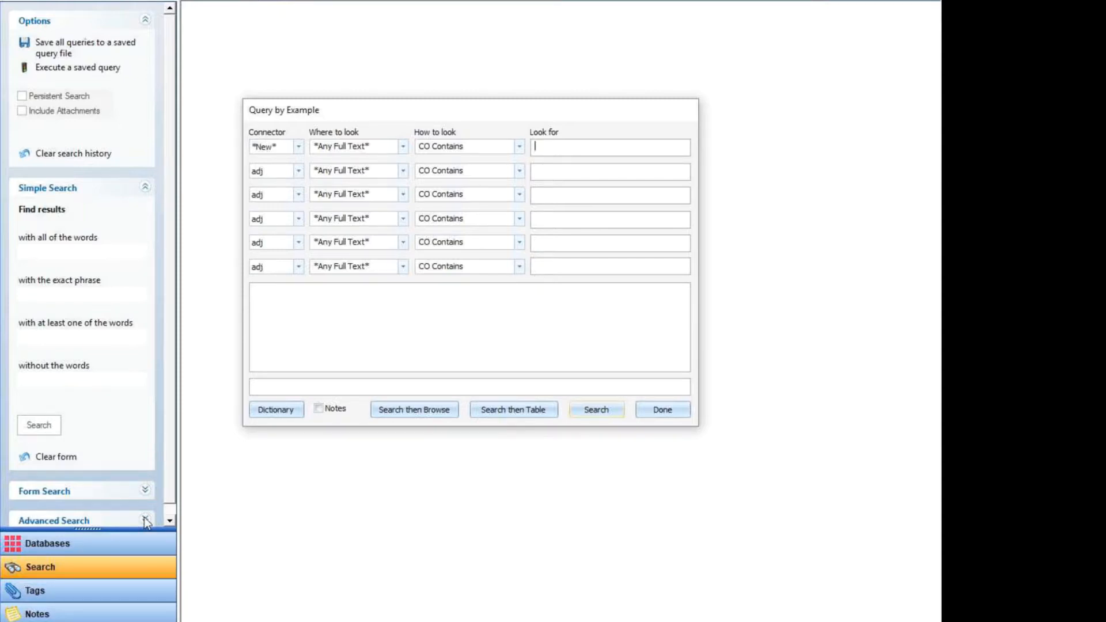
pyautogui.click(595, 409)
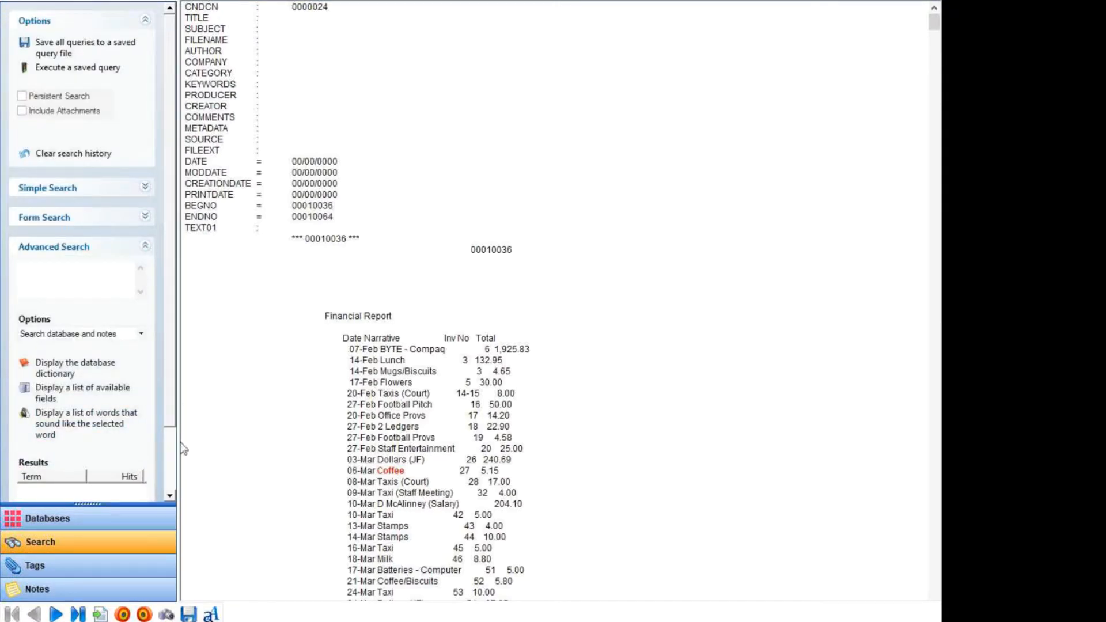
pyautogui.click(75, 367)
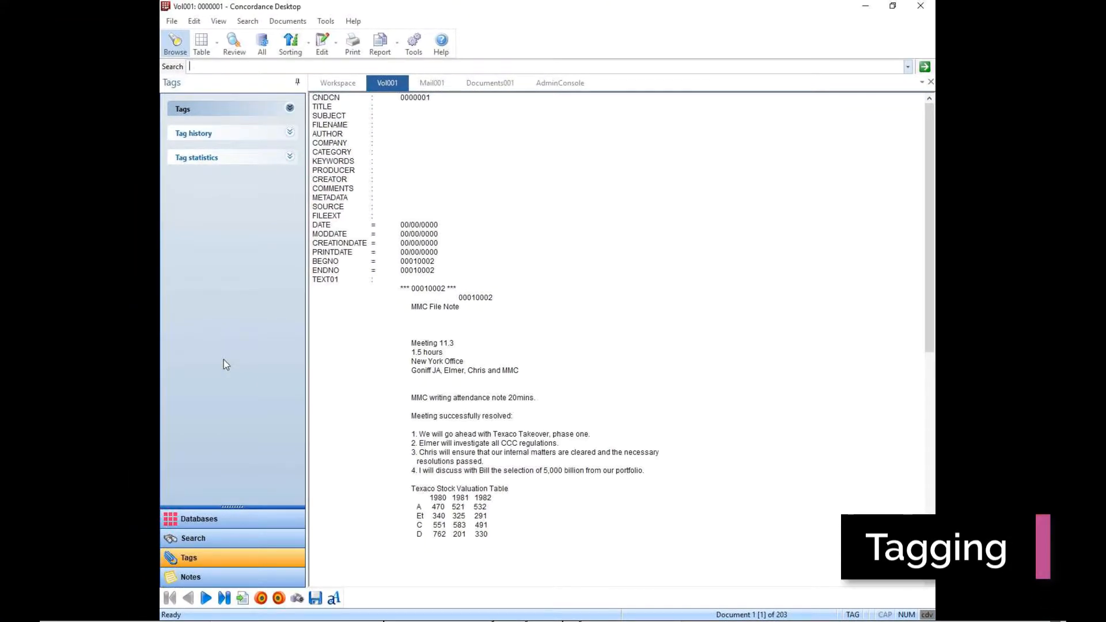
pyautogui.moveTo(292, 119)
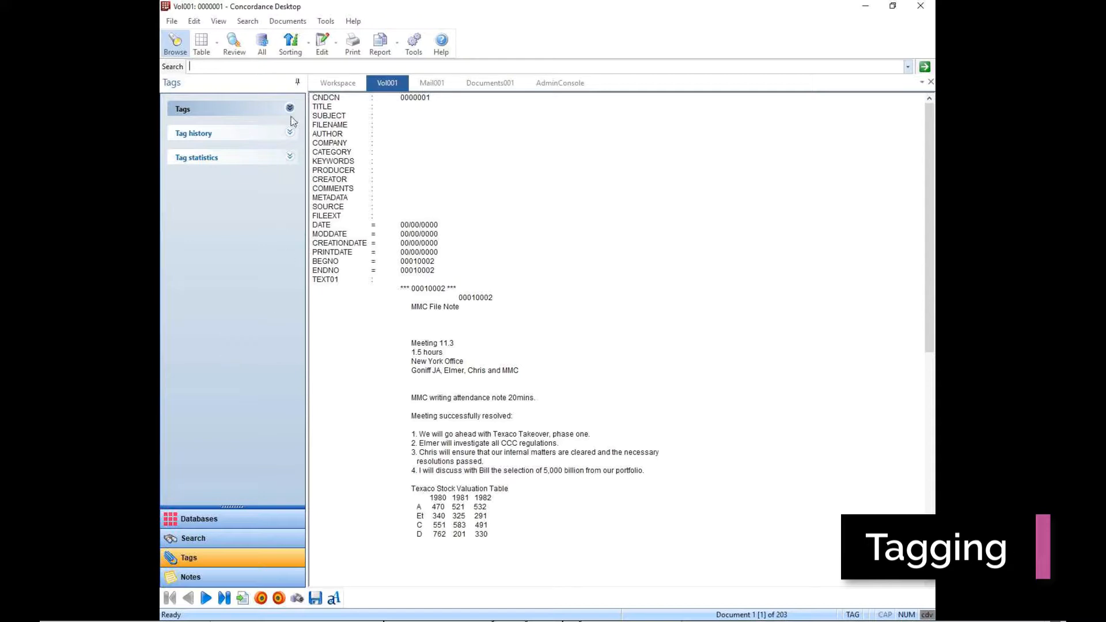
# Expand the Tags tree and PersonalTags, advance to document 3, and enter 'finan' in Search.
pyautogui.click(289, 108)
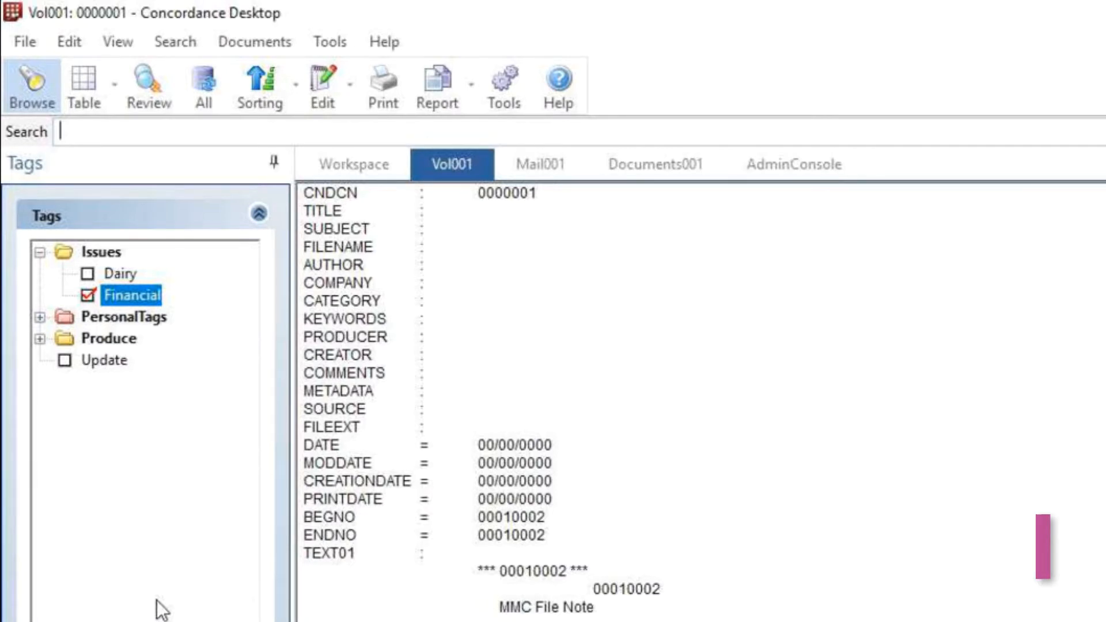
pyautogui.click(42, 318)
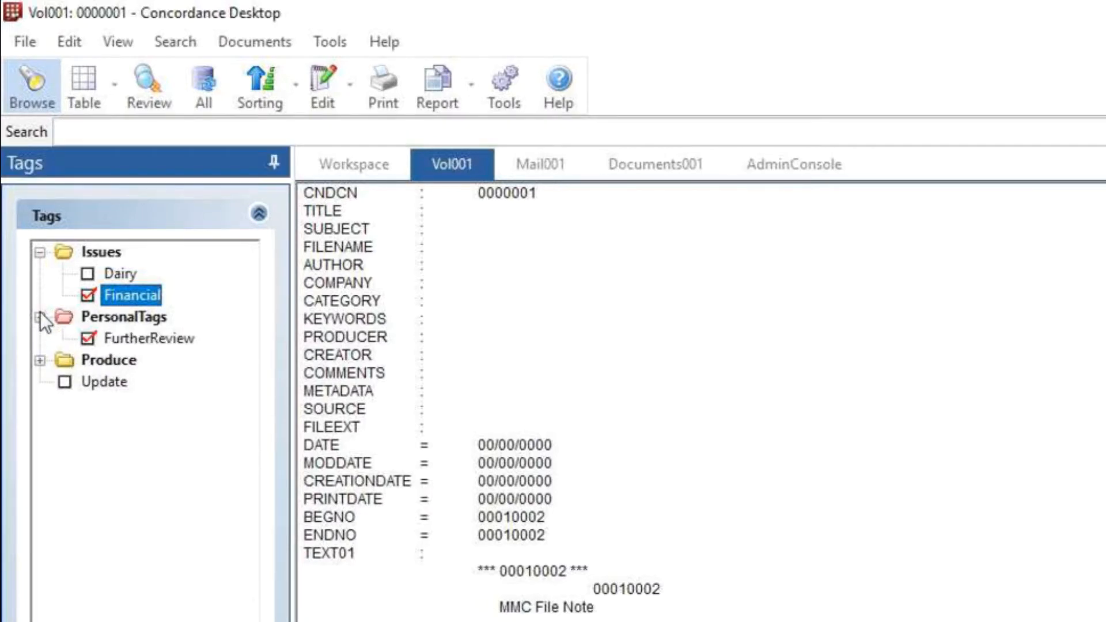
pyautogui.click(40, 316)
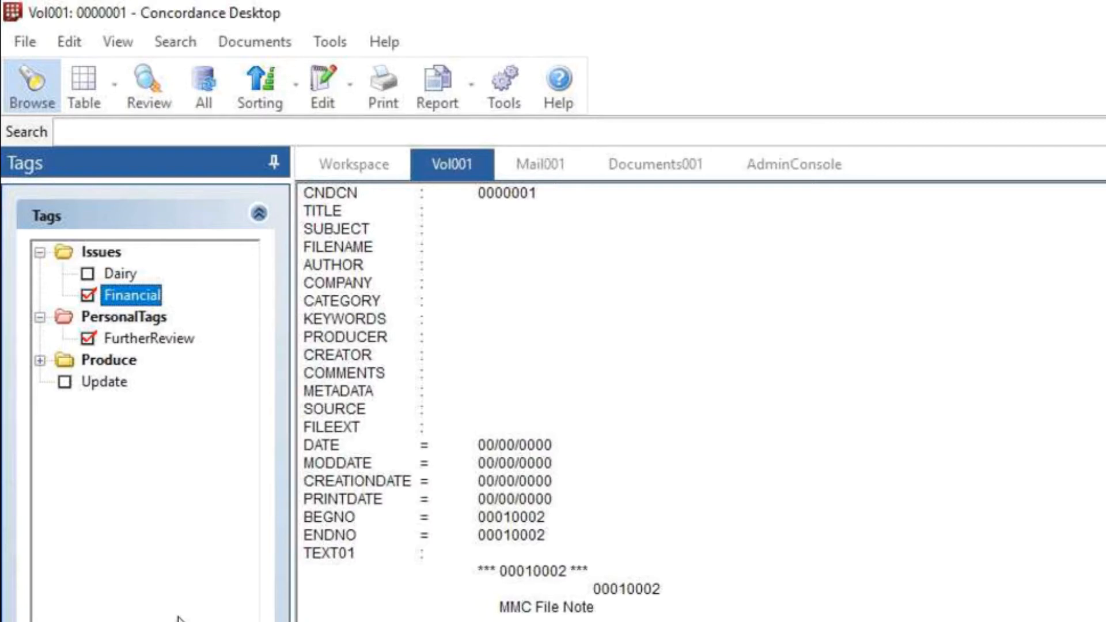
pyautogui.moveTo(160, 590)
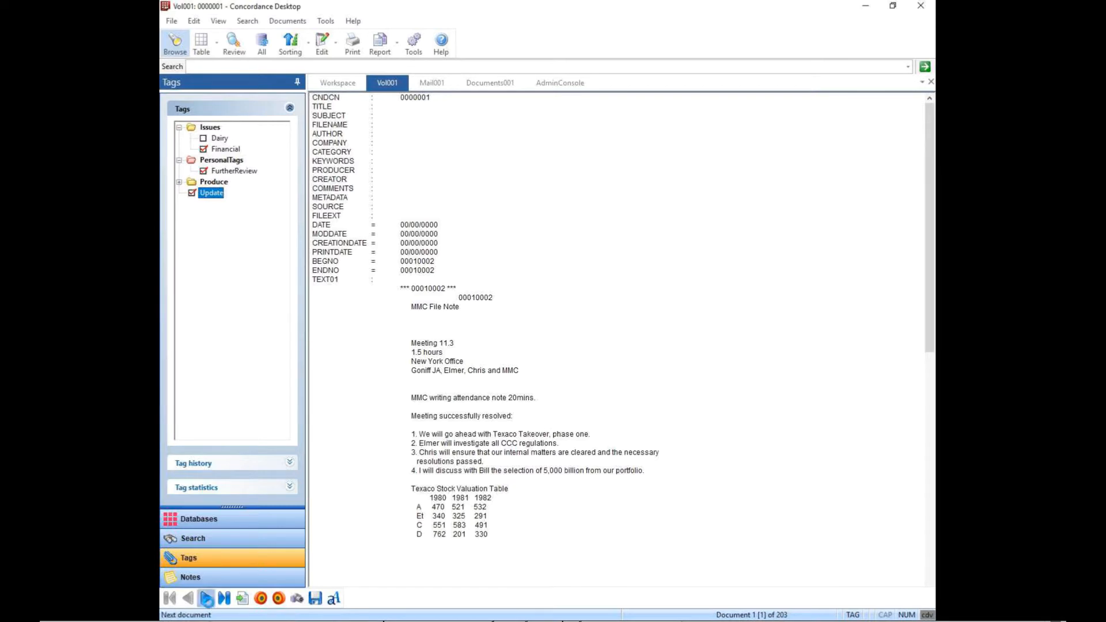
pyautogui.click(205, 597)
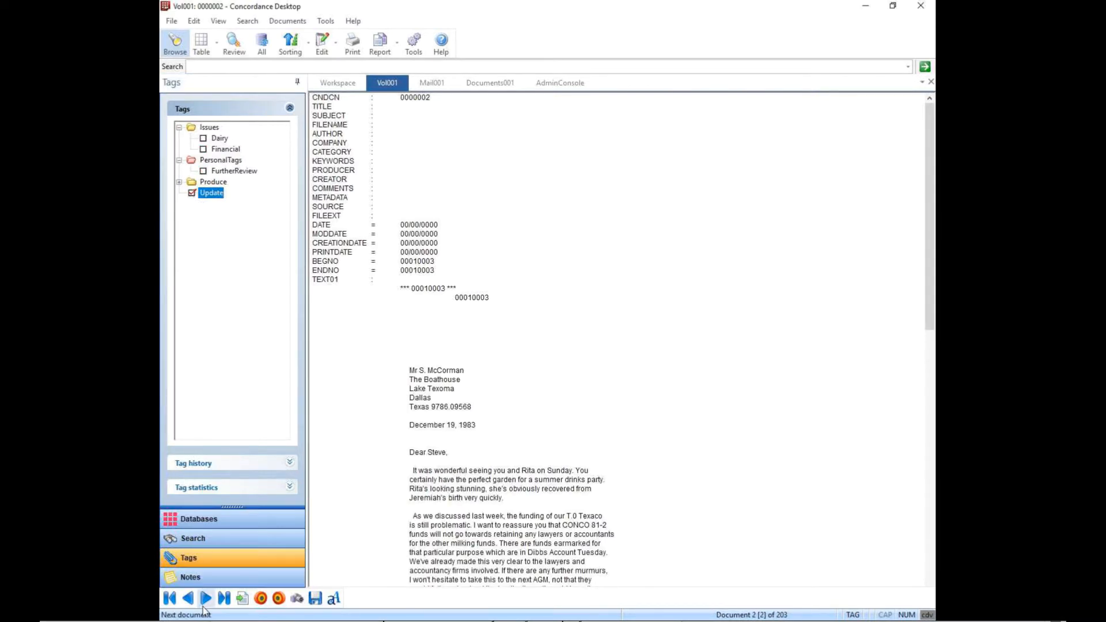
pyautogui.click(207, 598)
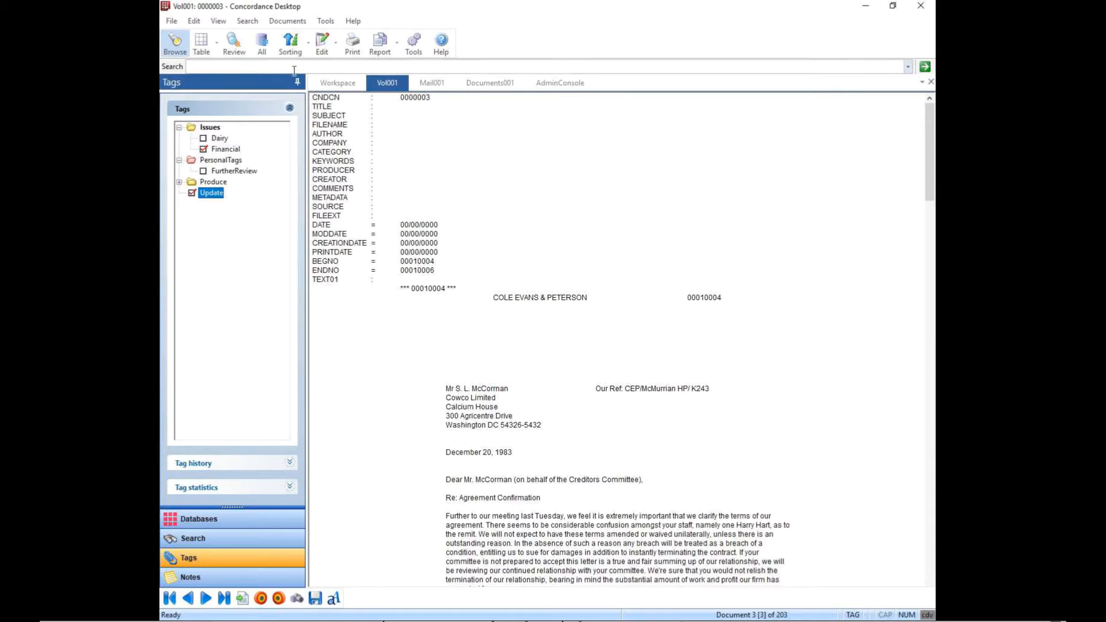
pyautogui.write('financ*')
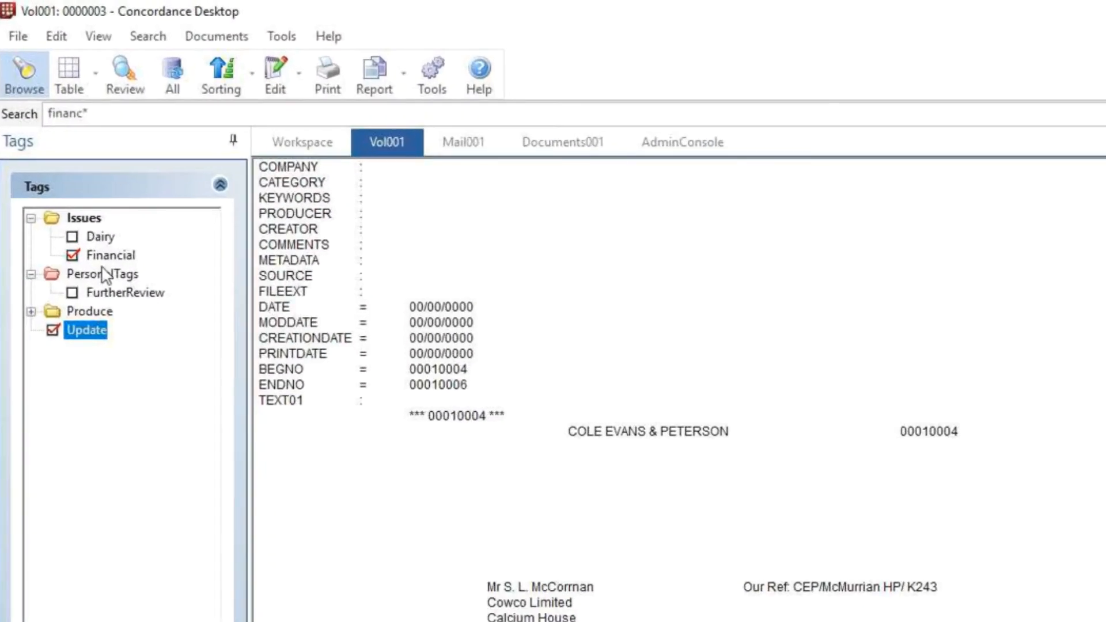
# Apply Financial via Tag Query & Attachments, then create a query from the Financial tag.
pyautogui.rightClick(110, 255)
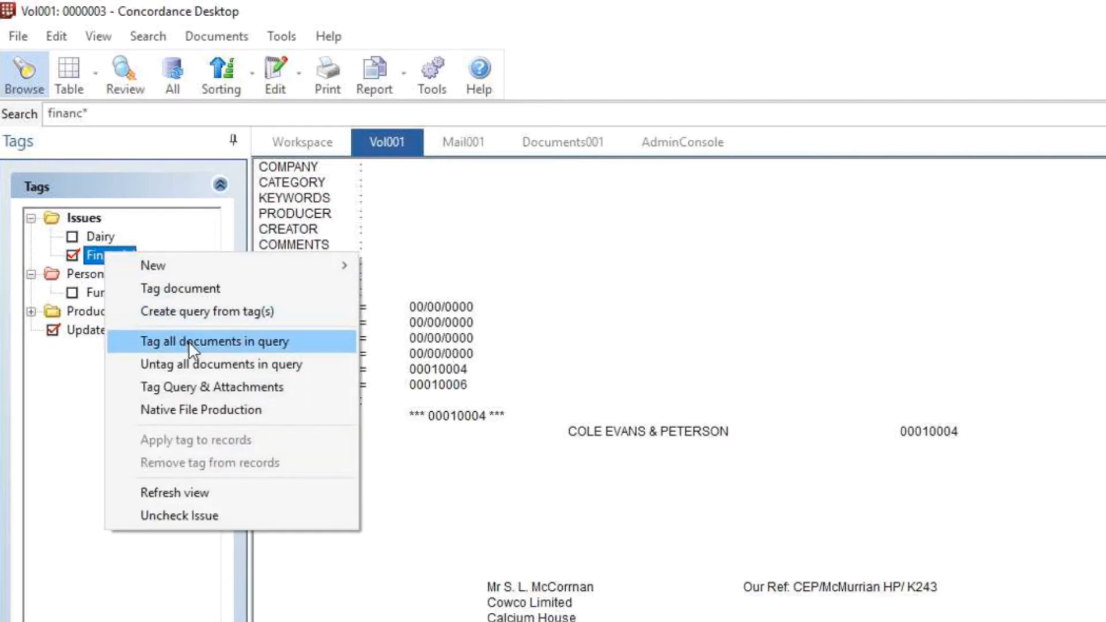
pyautogui.moveTo(211, 387)
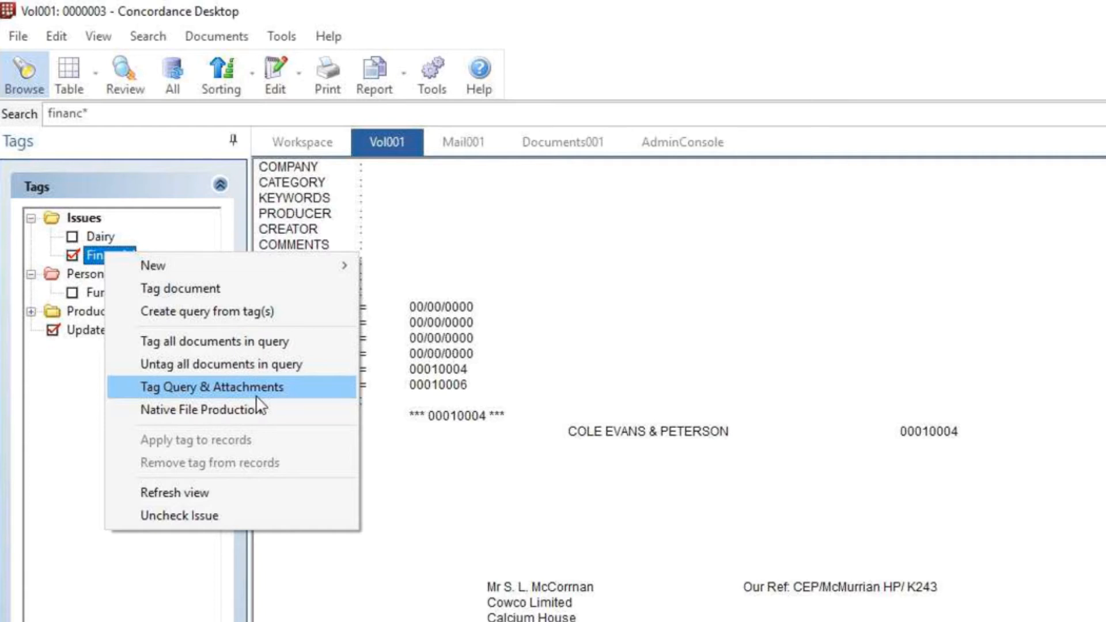
pyautogui.moveTo(283, 408)
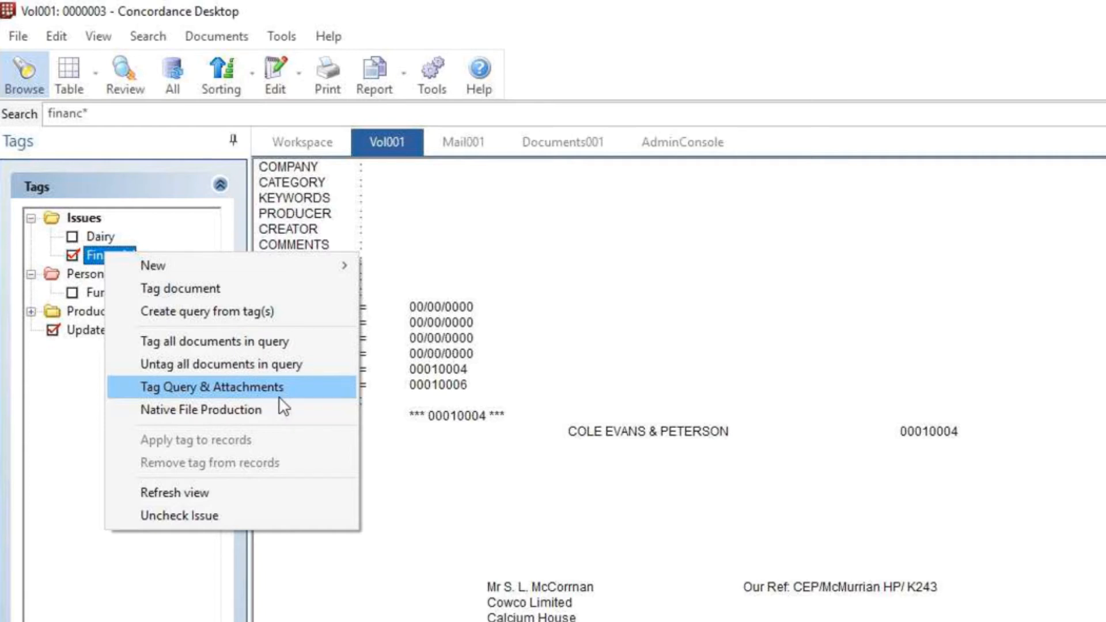
pyautogui.click(208, 386)
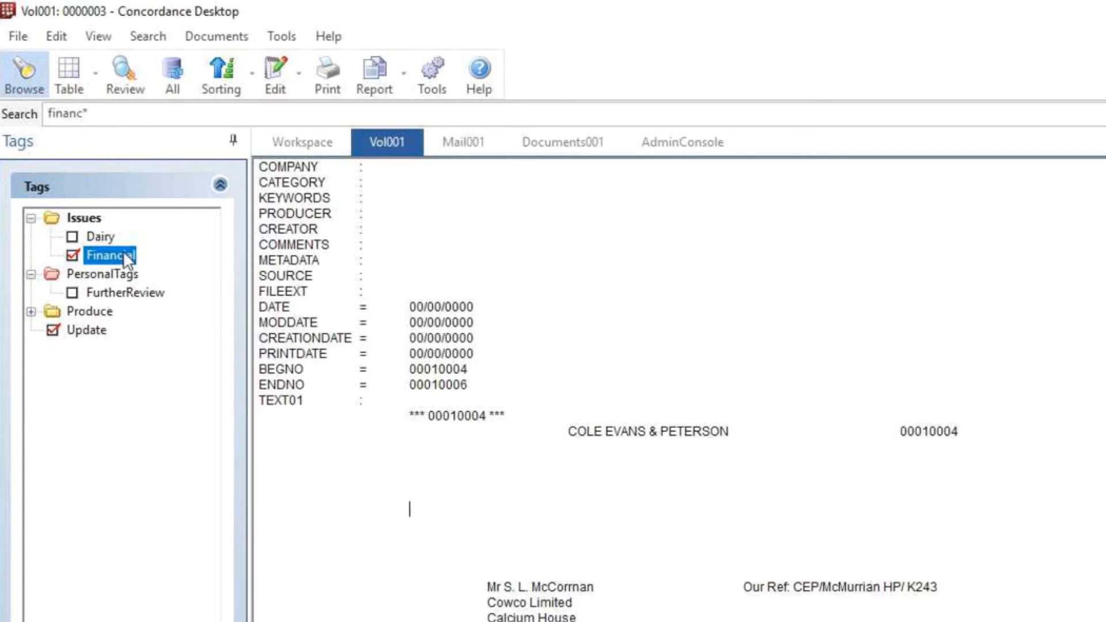
pyautogui.rightClick(107, 254)
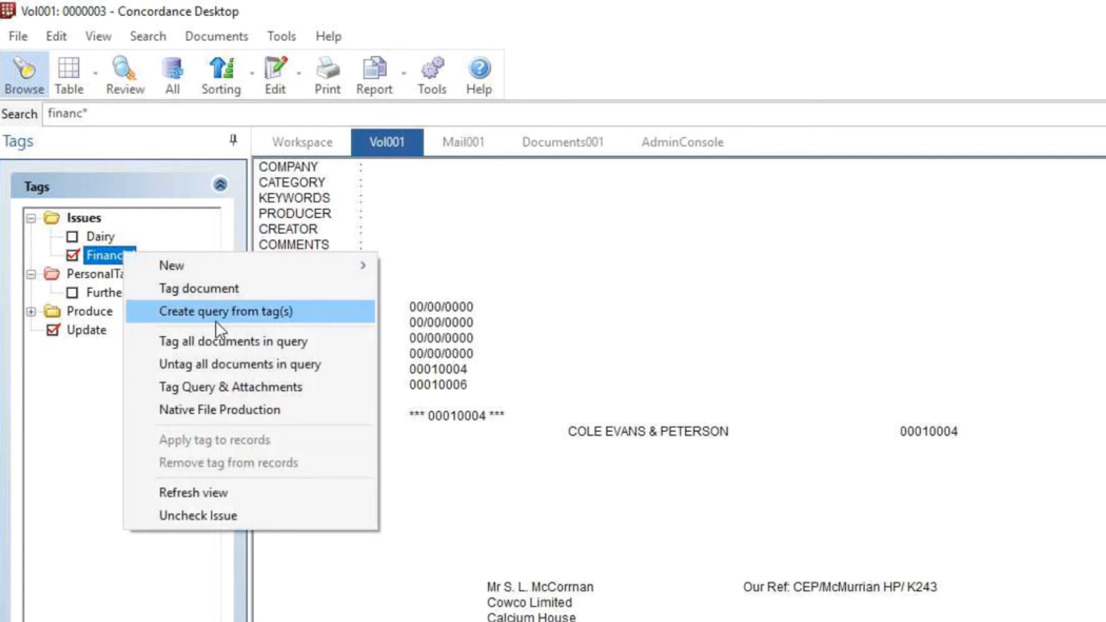
pyautogui.click(240, 310)
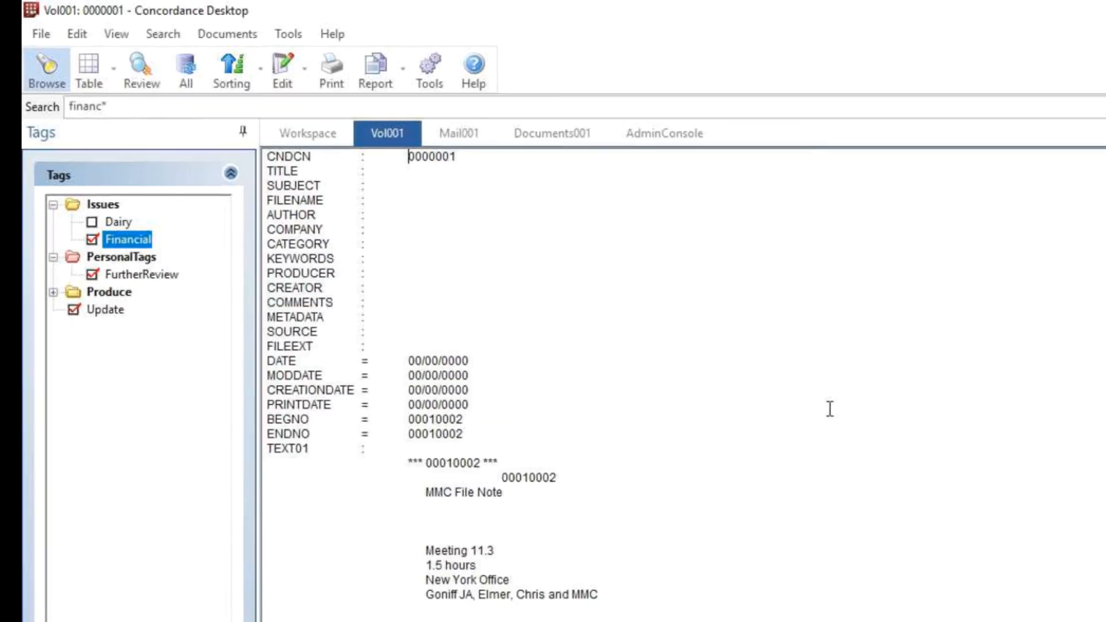